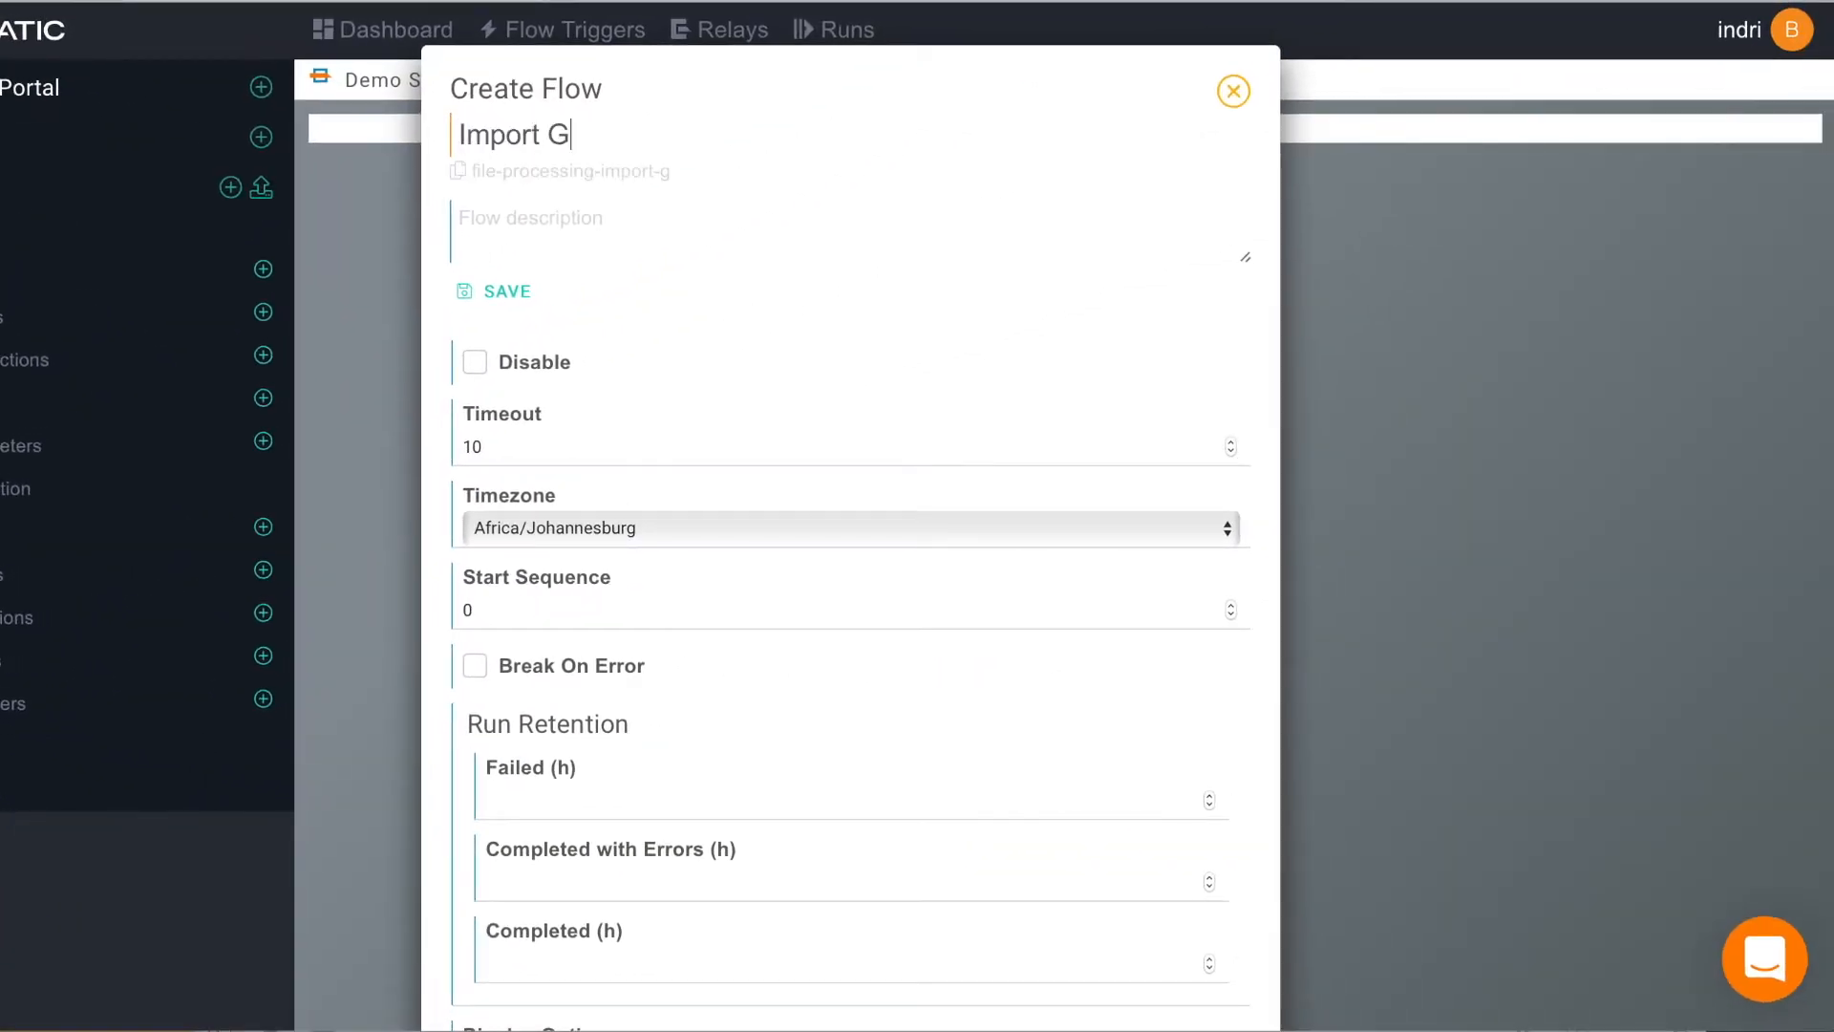
# Step: Name the new flow 'Import Google Sheets to SQL' and save it
pyautogui.write('oogle Sheets to SQL')
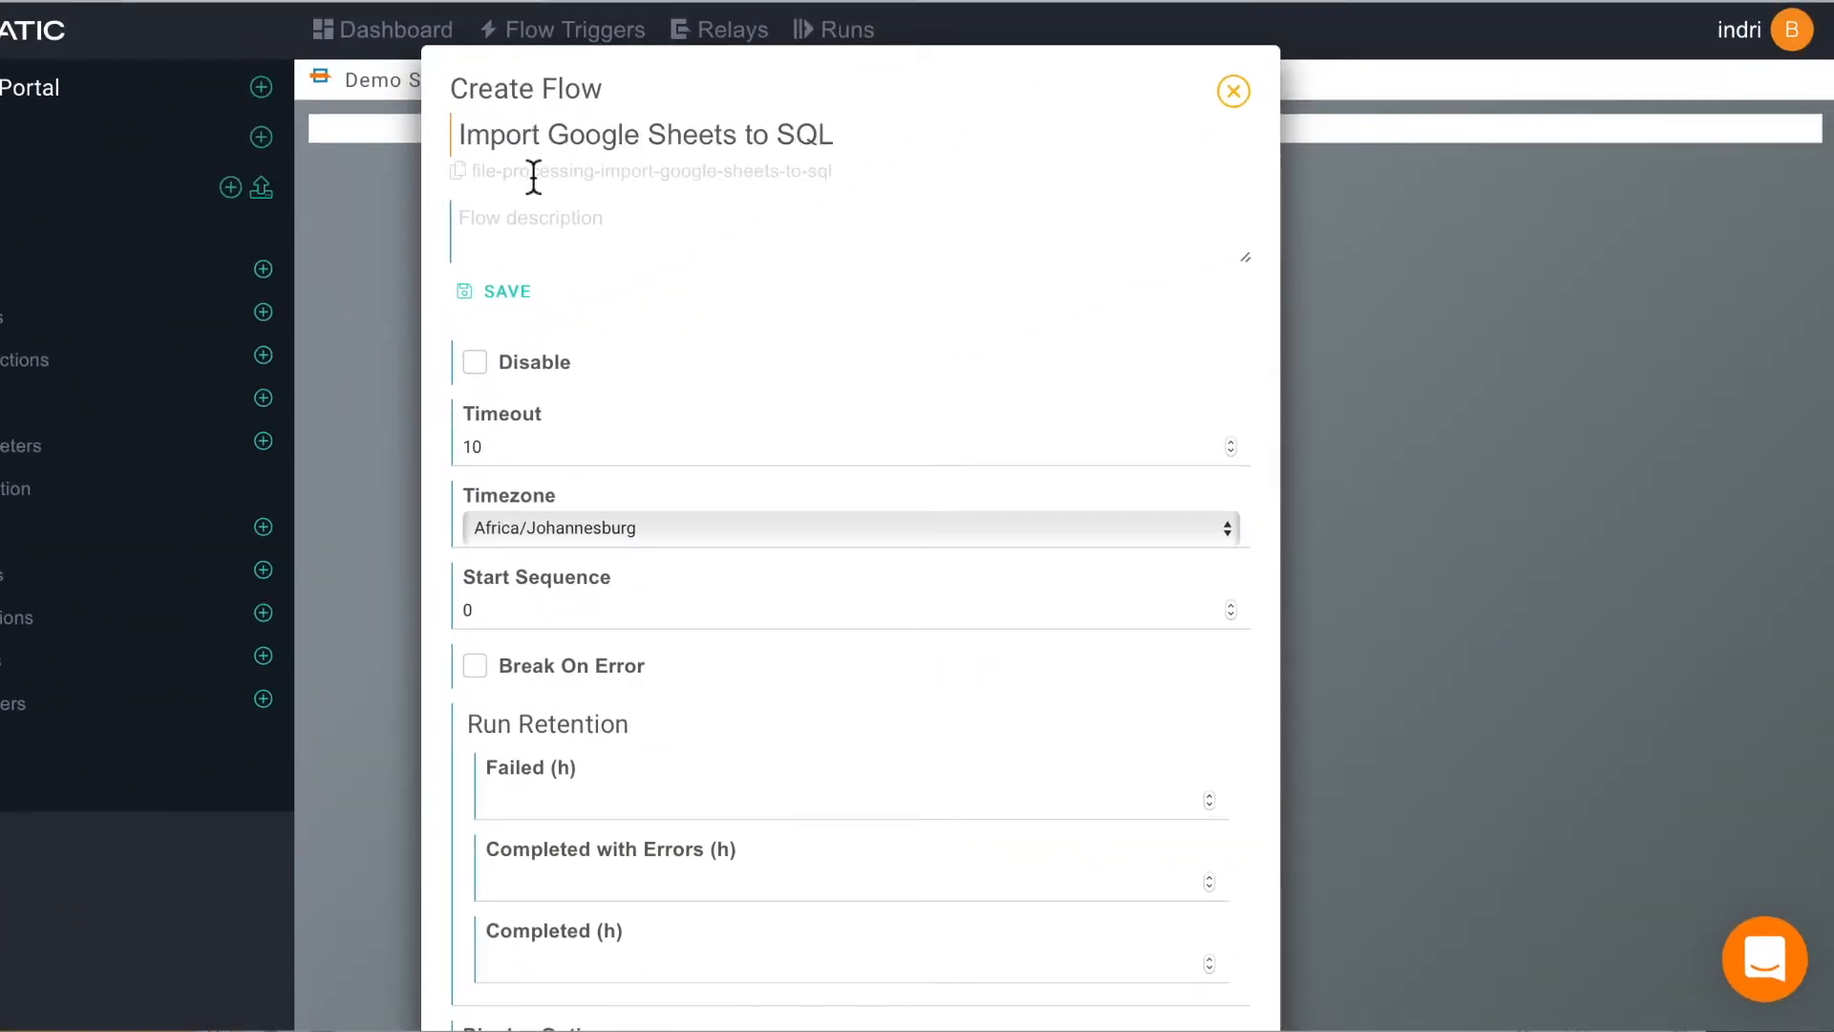
pyautogui.click(493, 290)
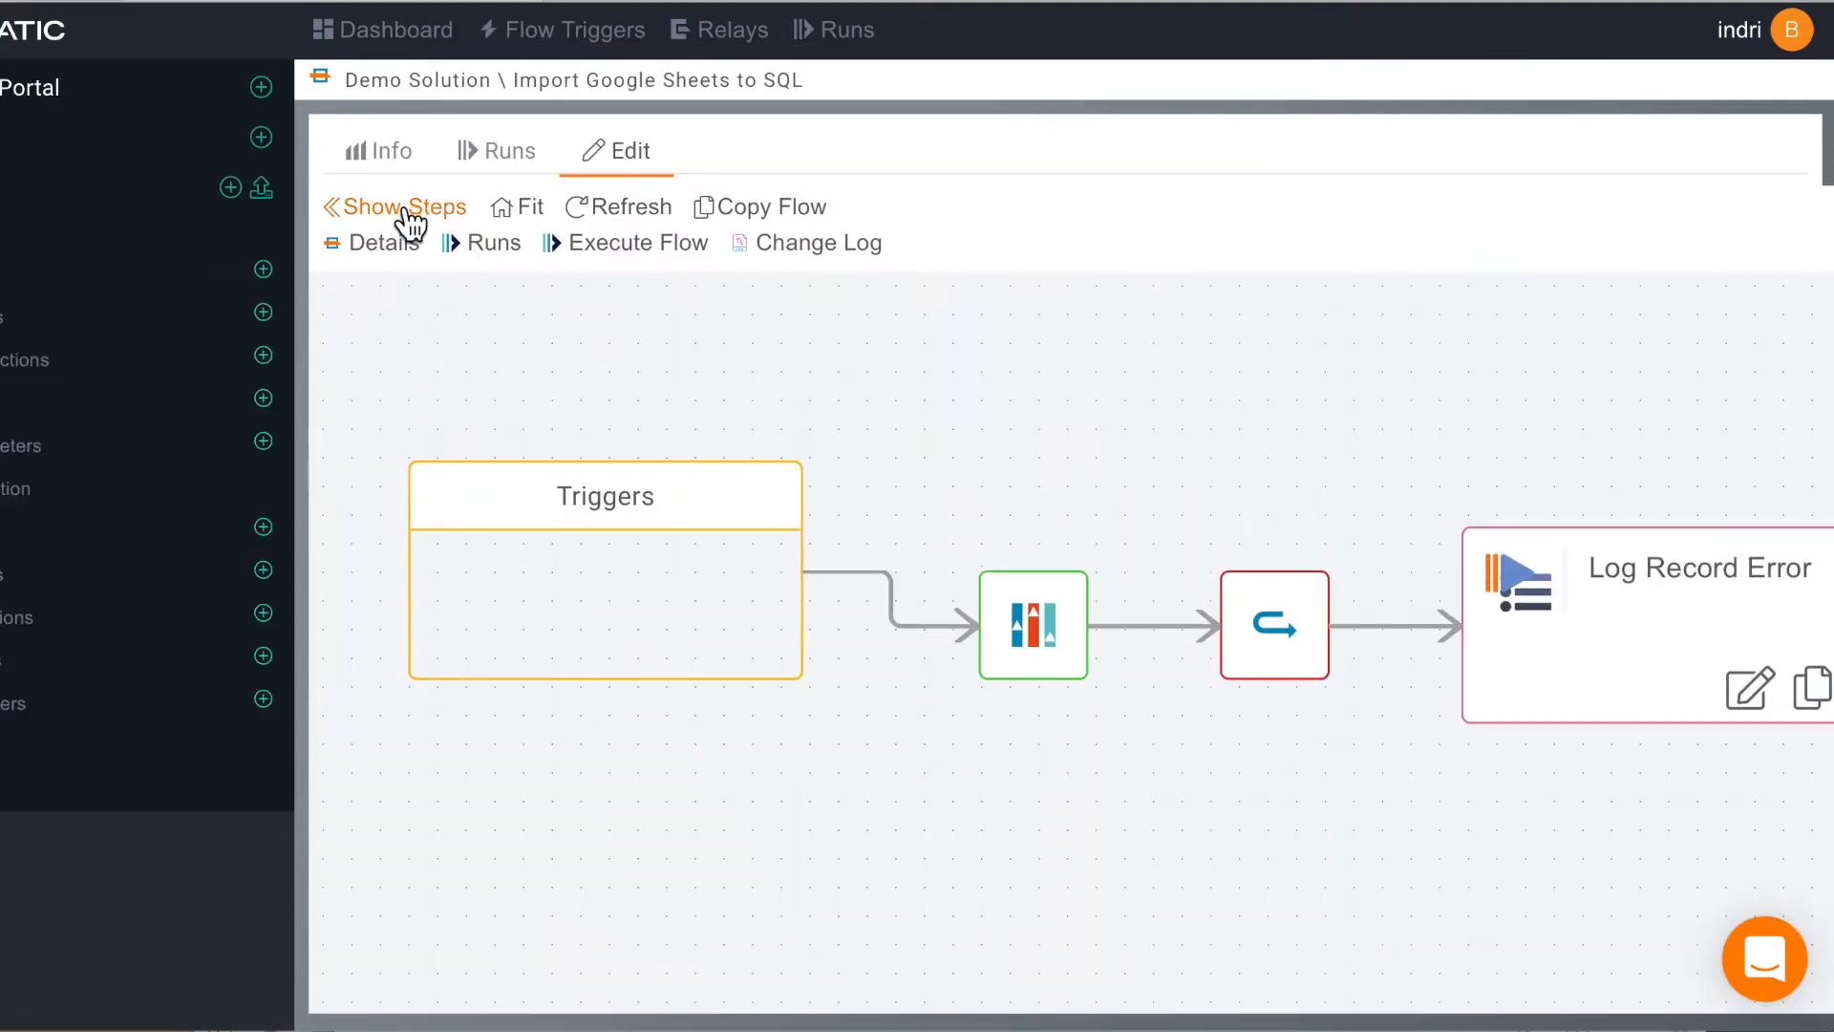
# Step: Add a Google Sheet step with a new connection named 'Google Sheets' and begin Google logon
pyautogui.click(403, 207)
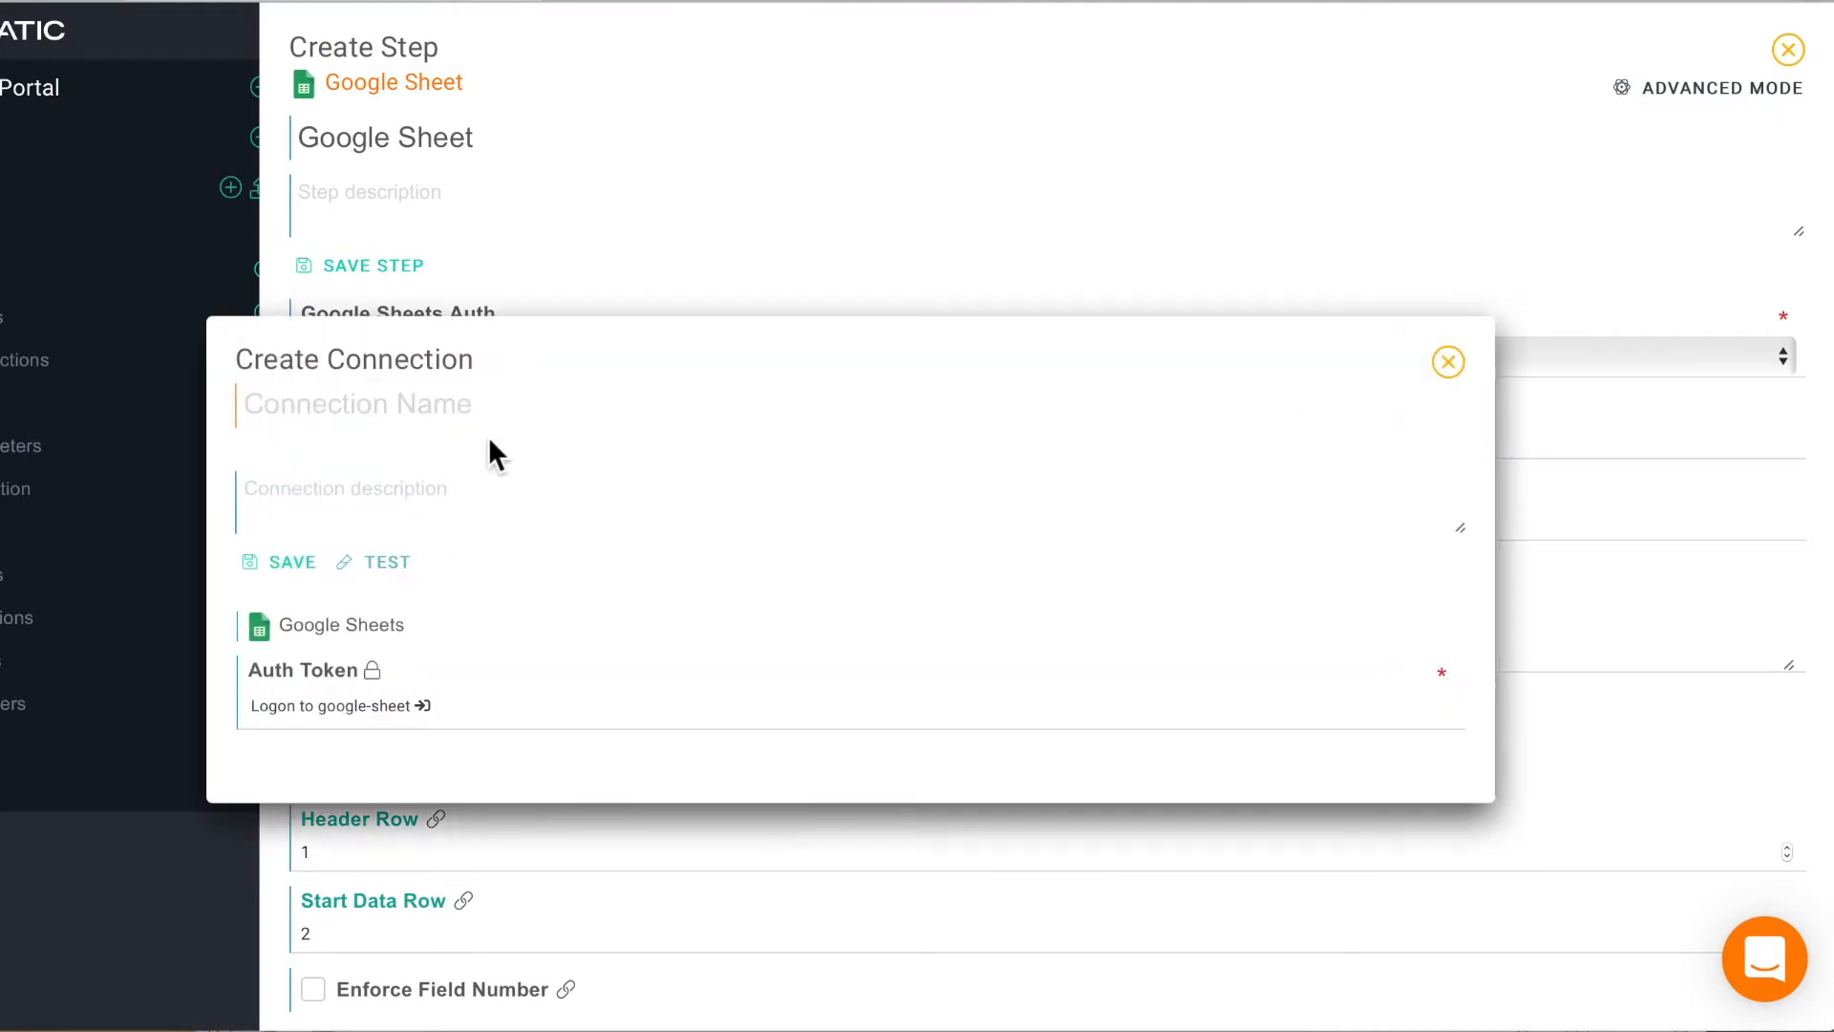
pyautogui.write('Google Sheets')
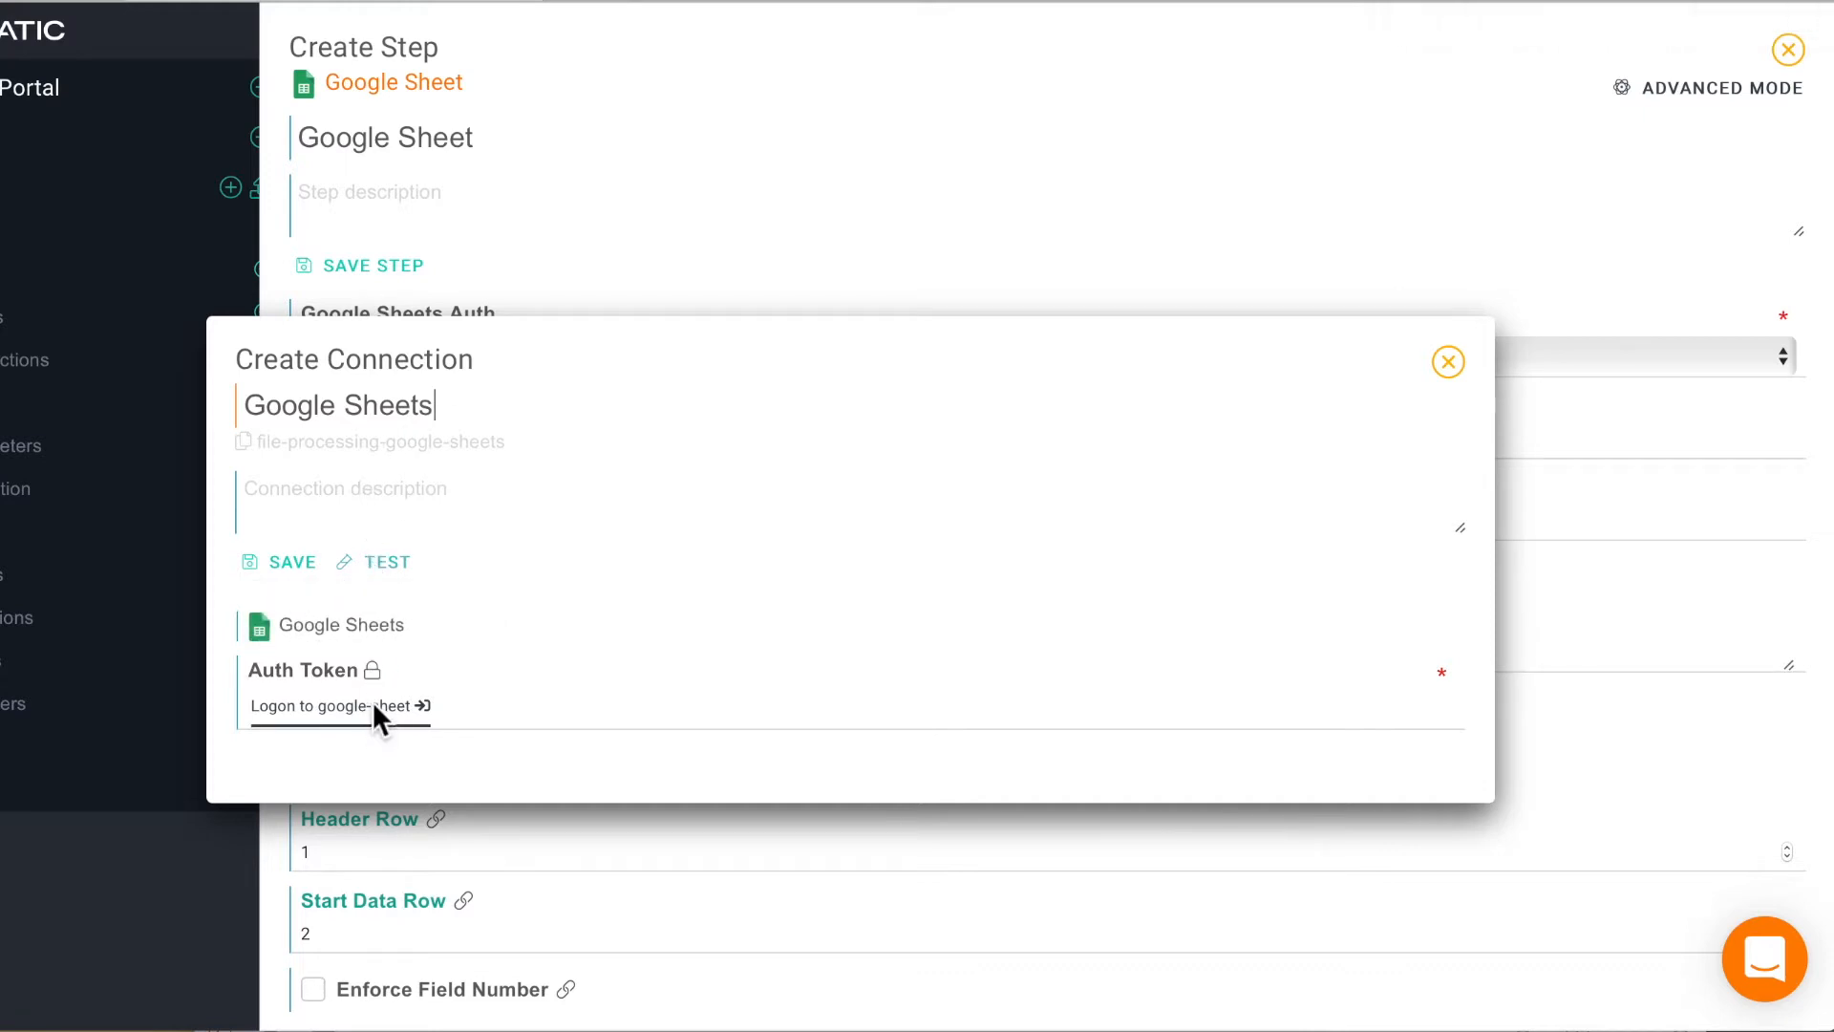
pyautogui.click(330, 704)
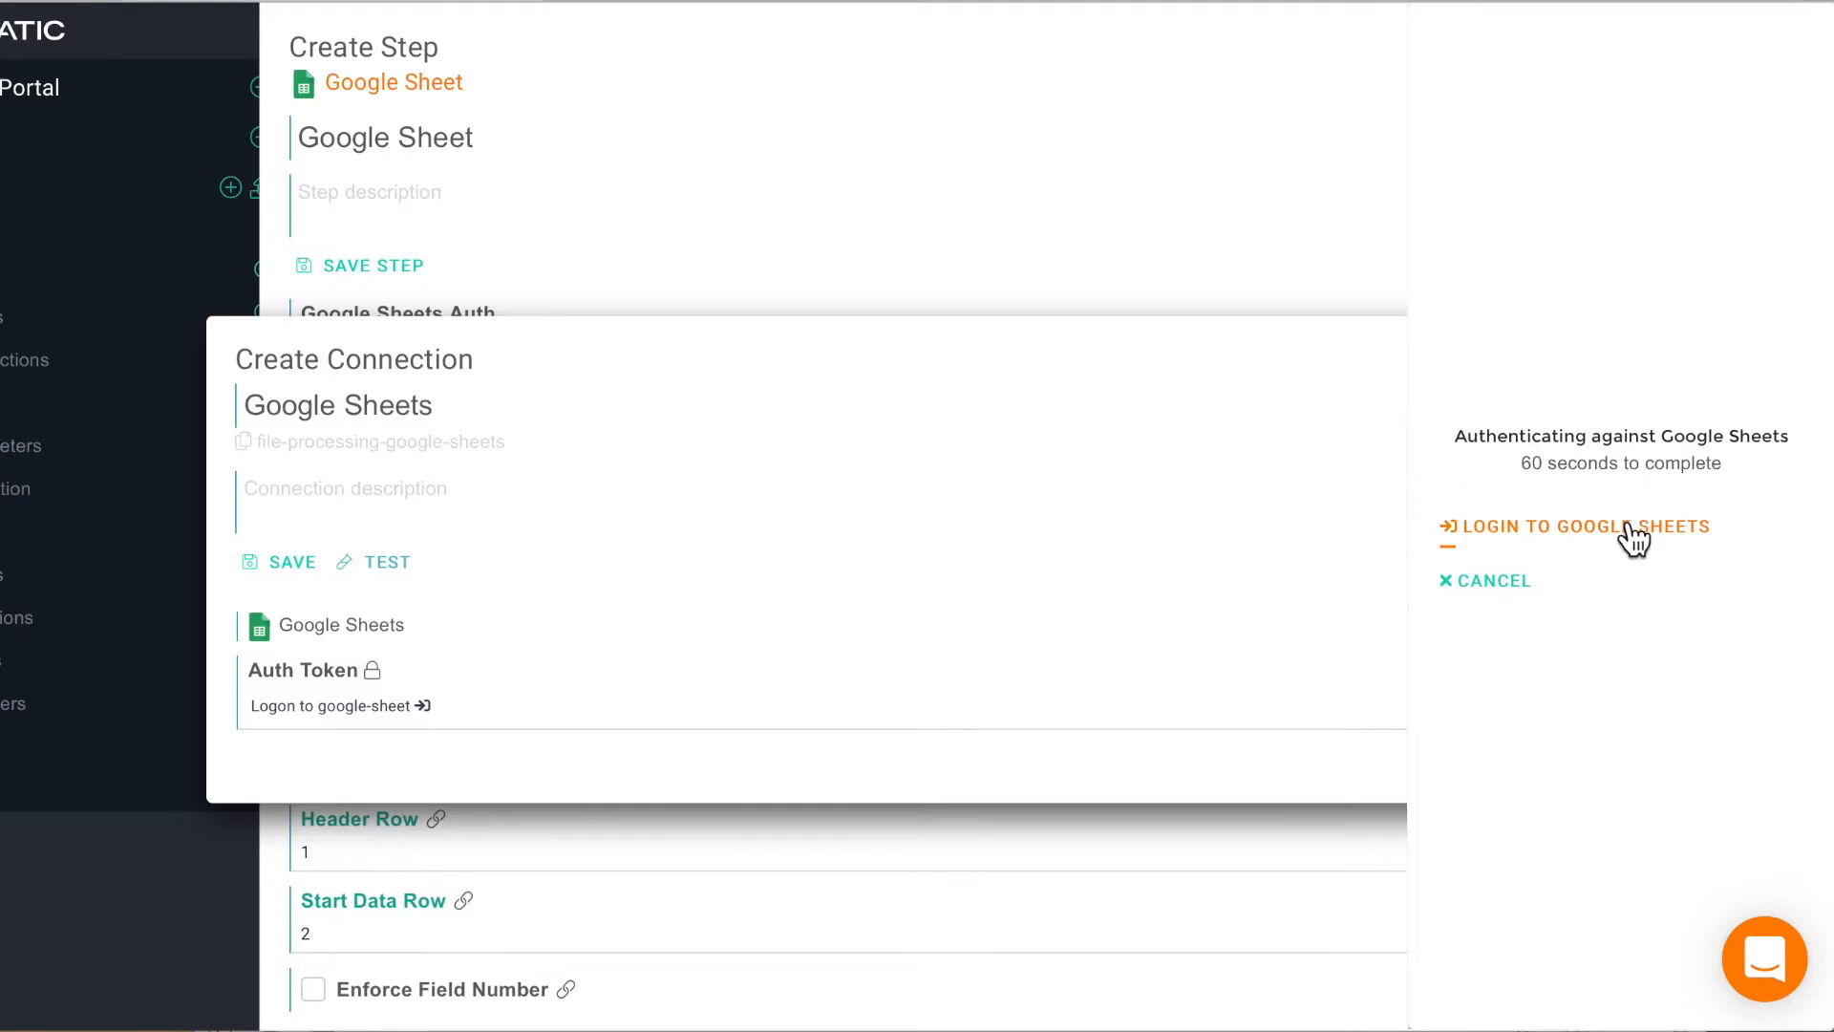
# Step: Sign in to Google and allow synatic.com access to the spreadsheets
pyautogui.click(1581, 525)
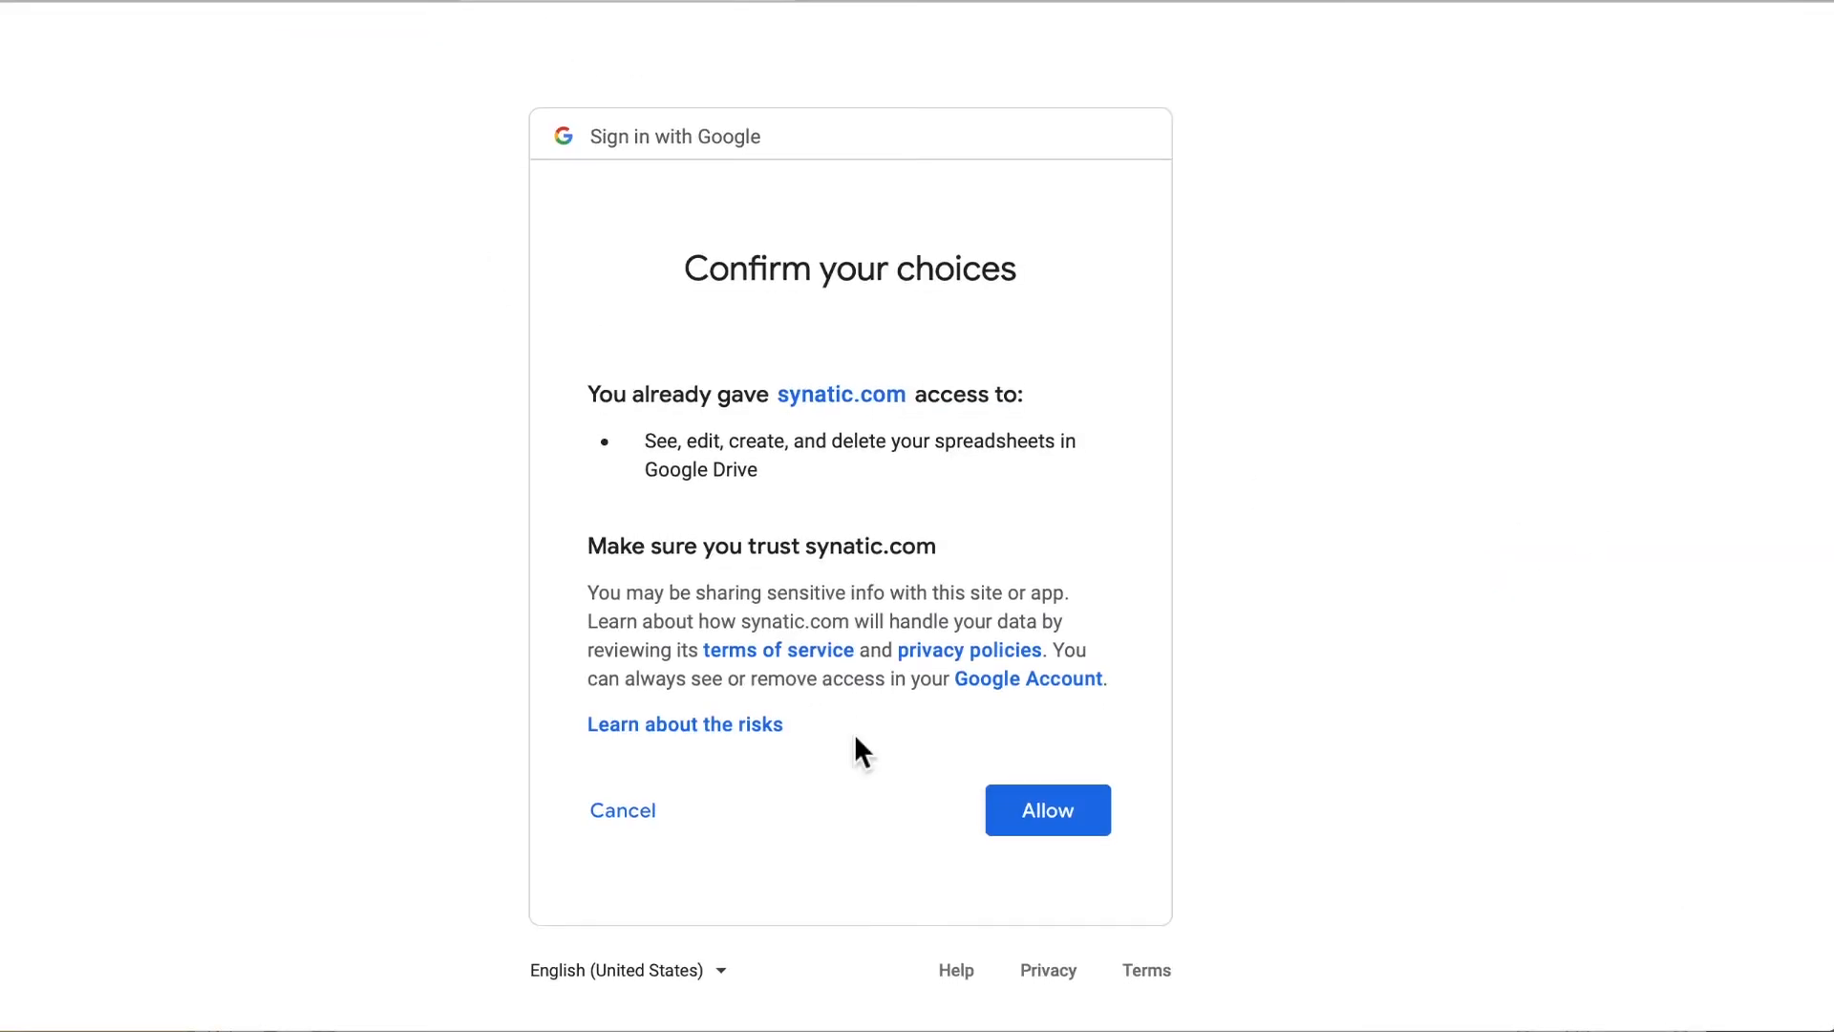
pyautogui.click(1045, 810)
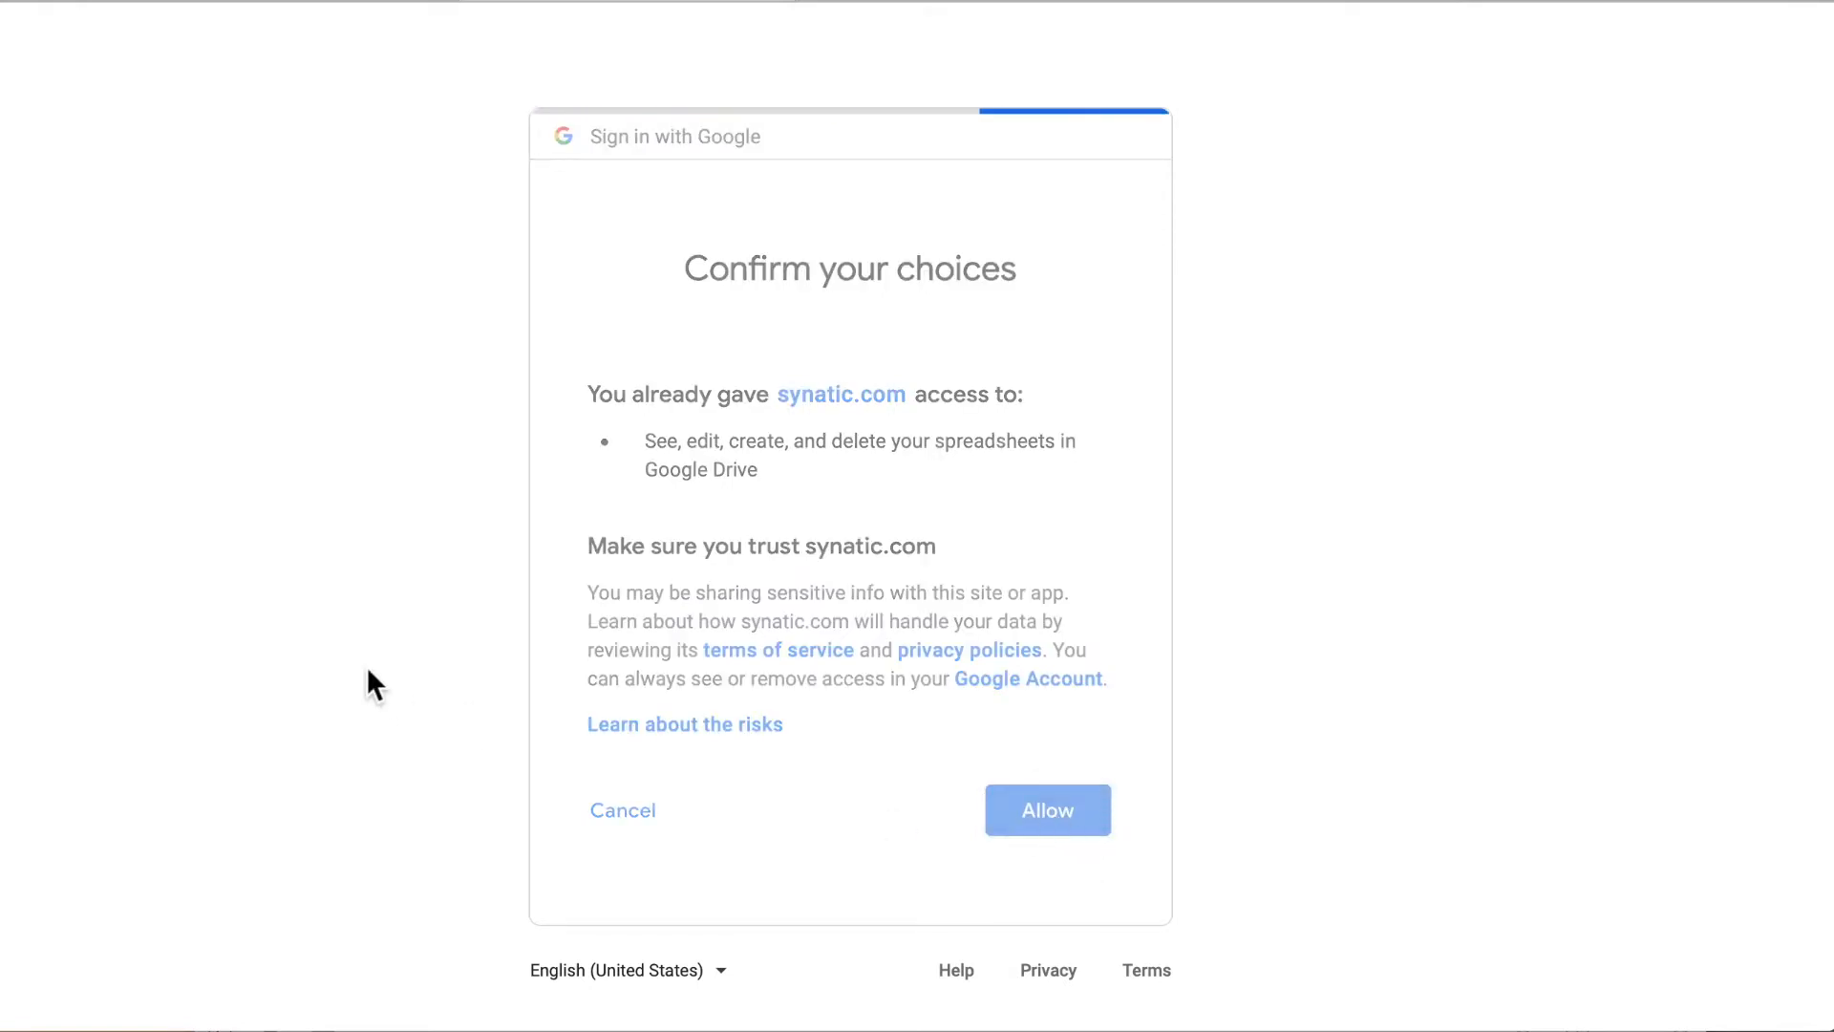
pyautogui.click(1045, 810)
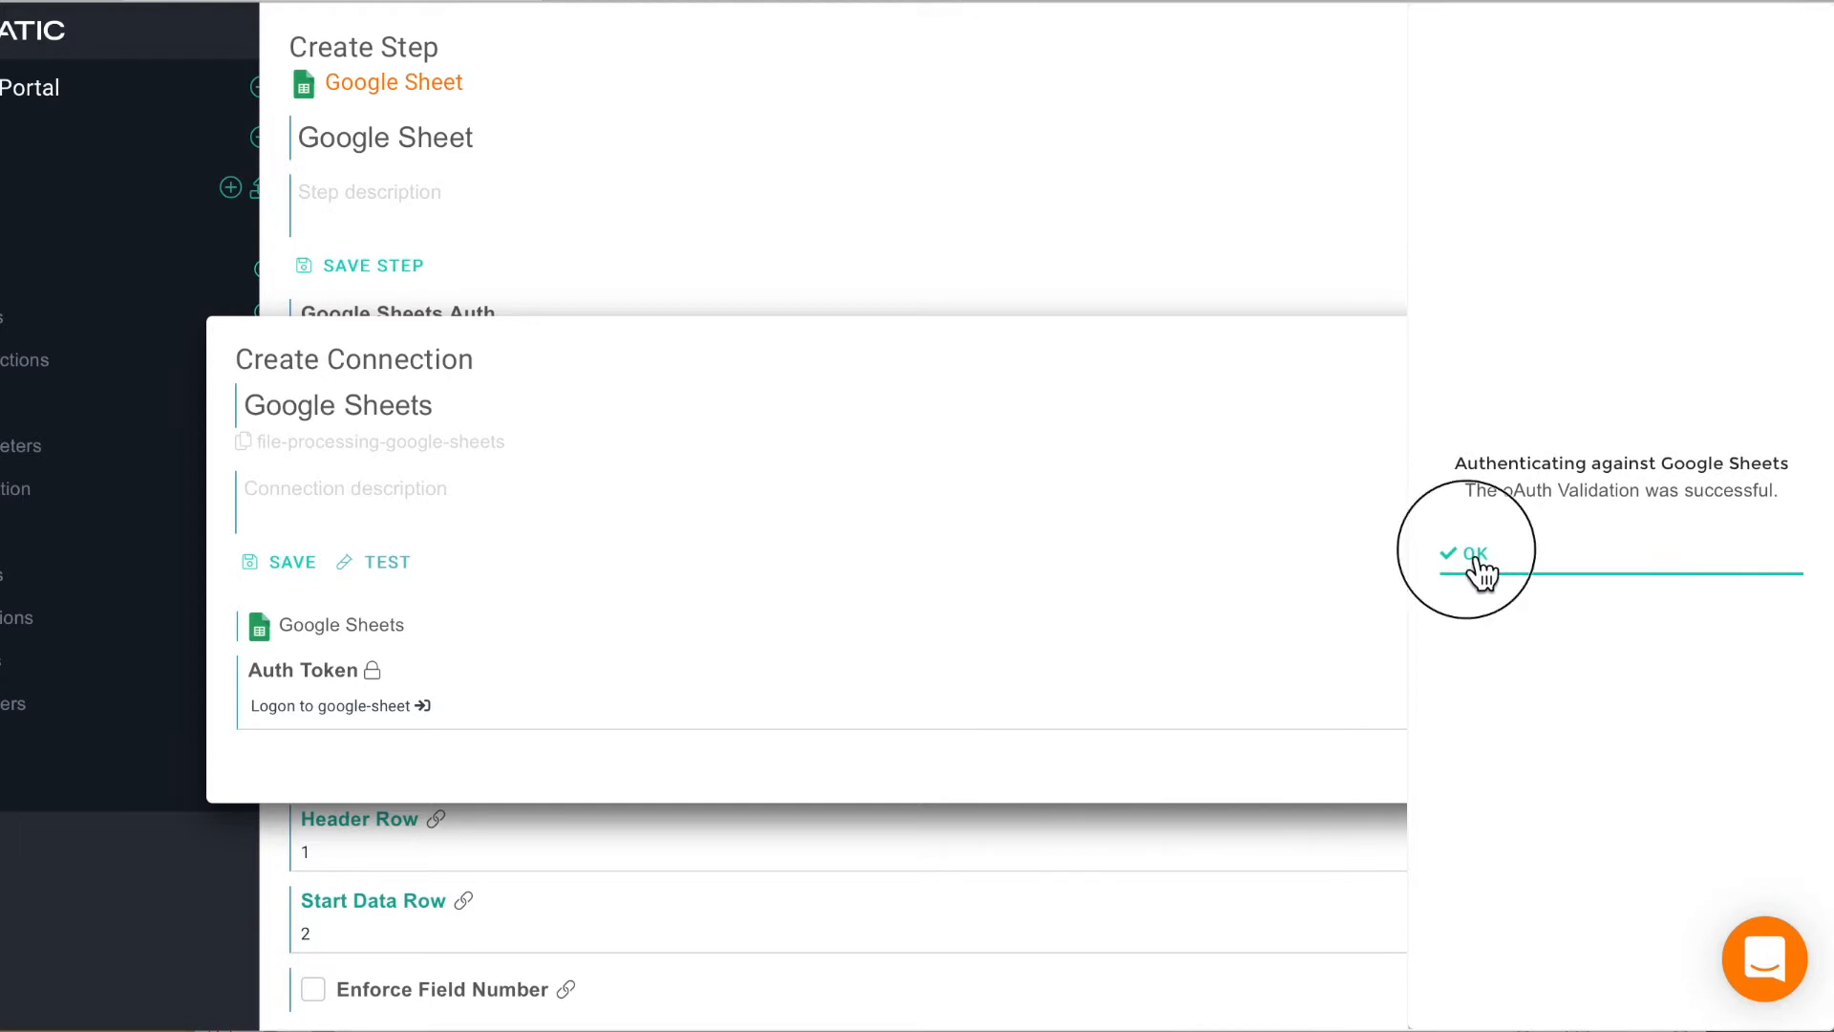
# Step: Confirm the authentication and save the Google Sheet step reading Sheet1 of the spreadsheet
pyautogui.click(1470, 553)
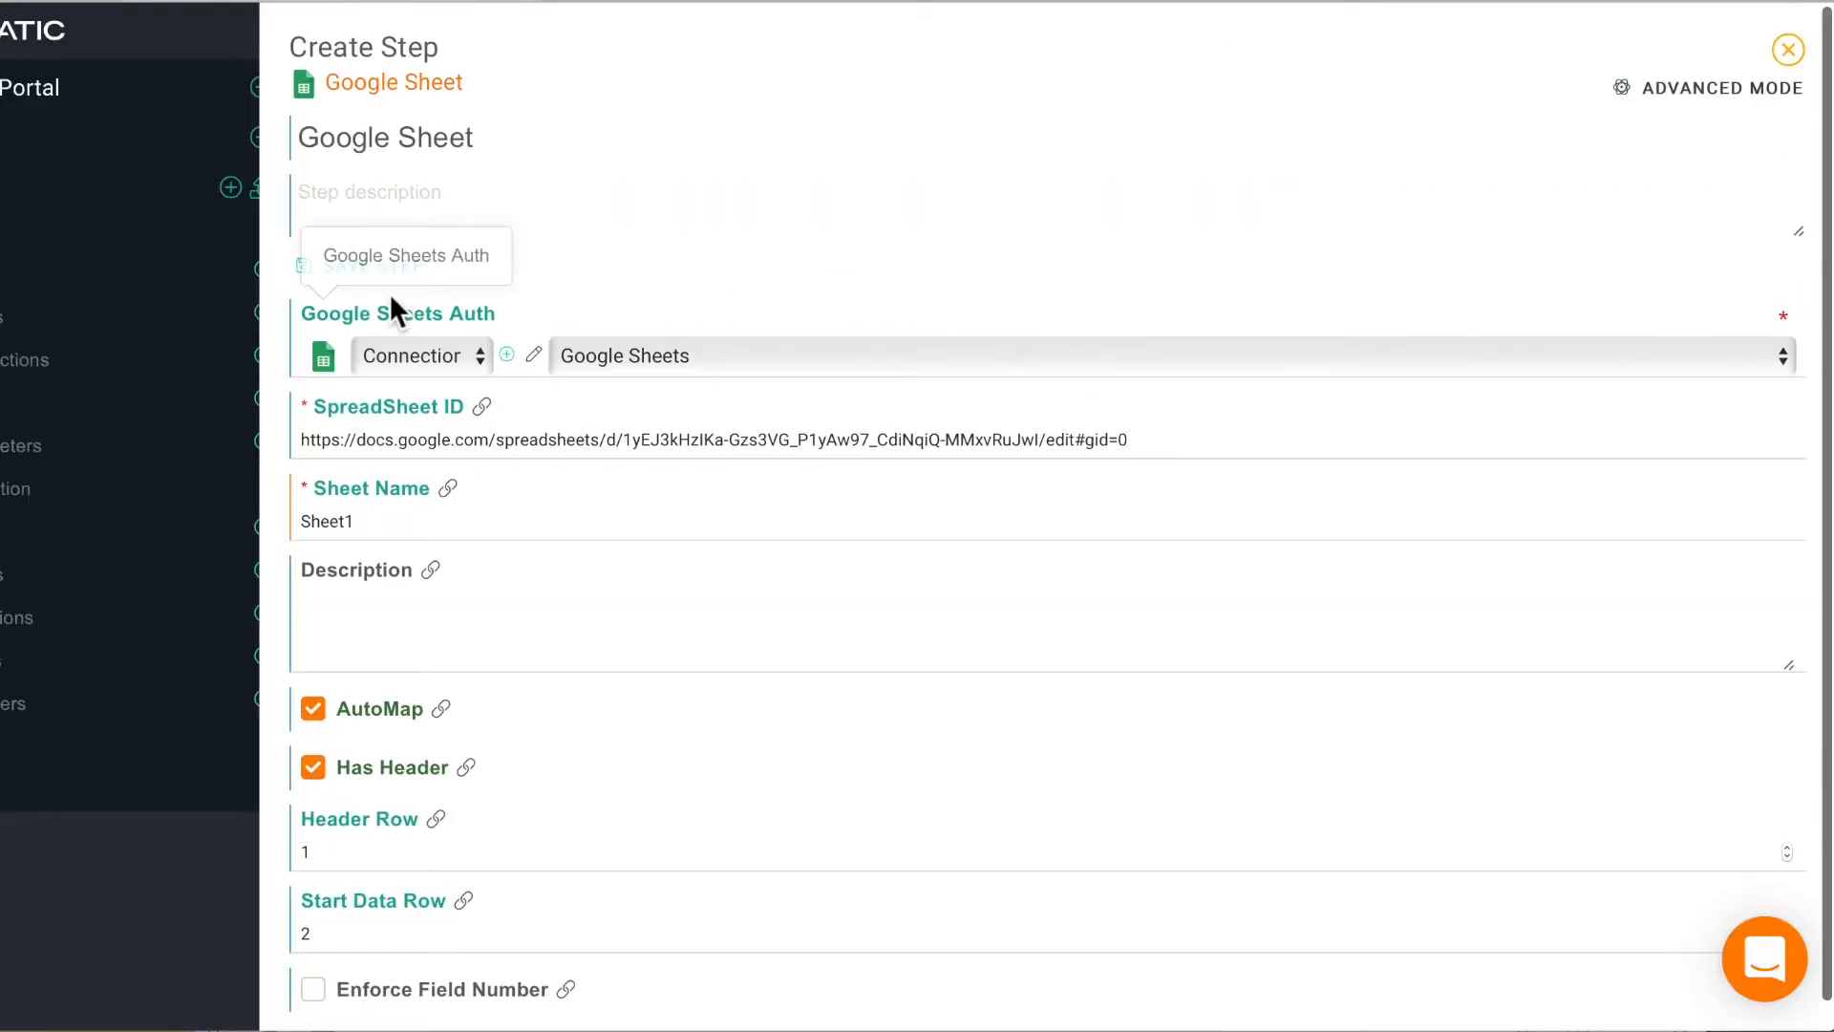
pyautogui.click(1788, 50)
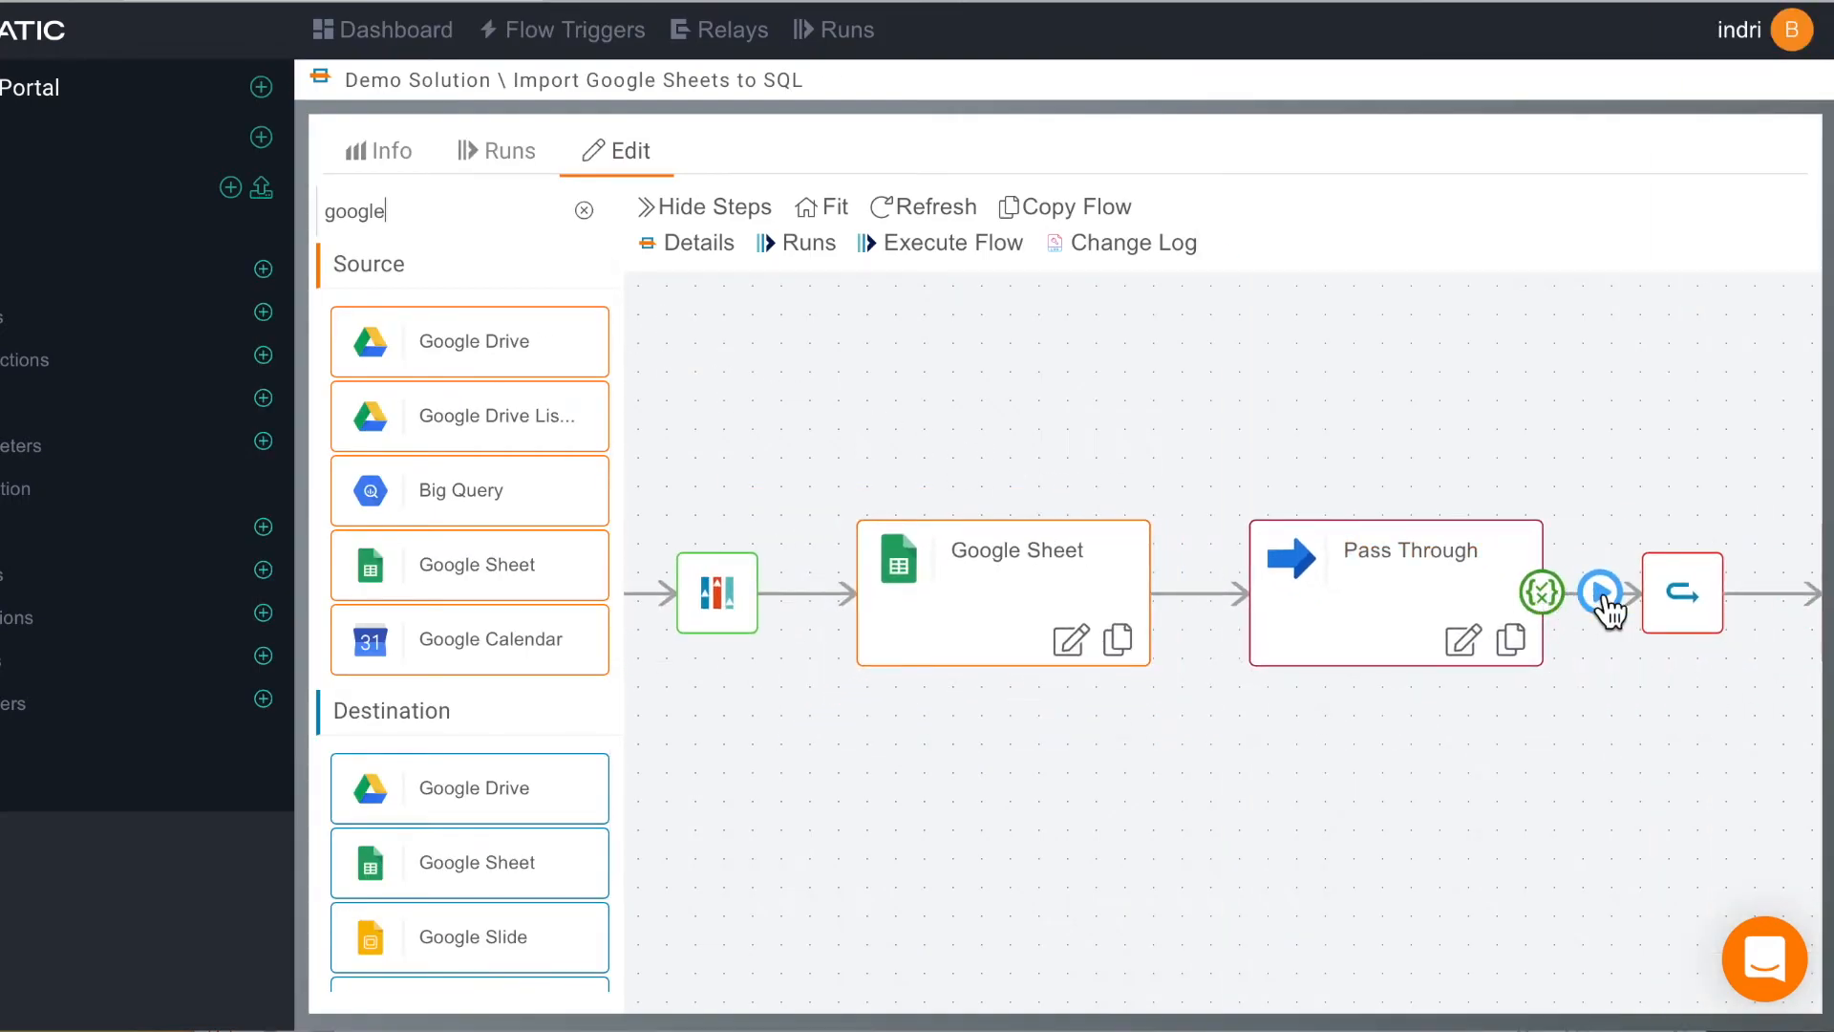
# Step: Run a test through Pass Through, review the six sensor records, and close Debug Data
pyautogui.click(1599, 590)
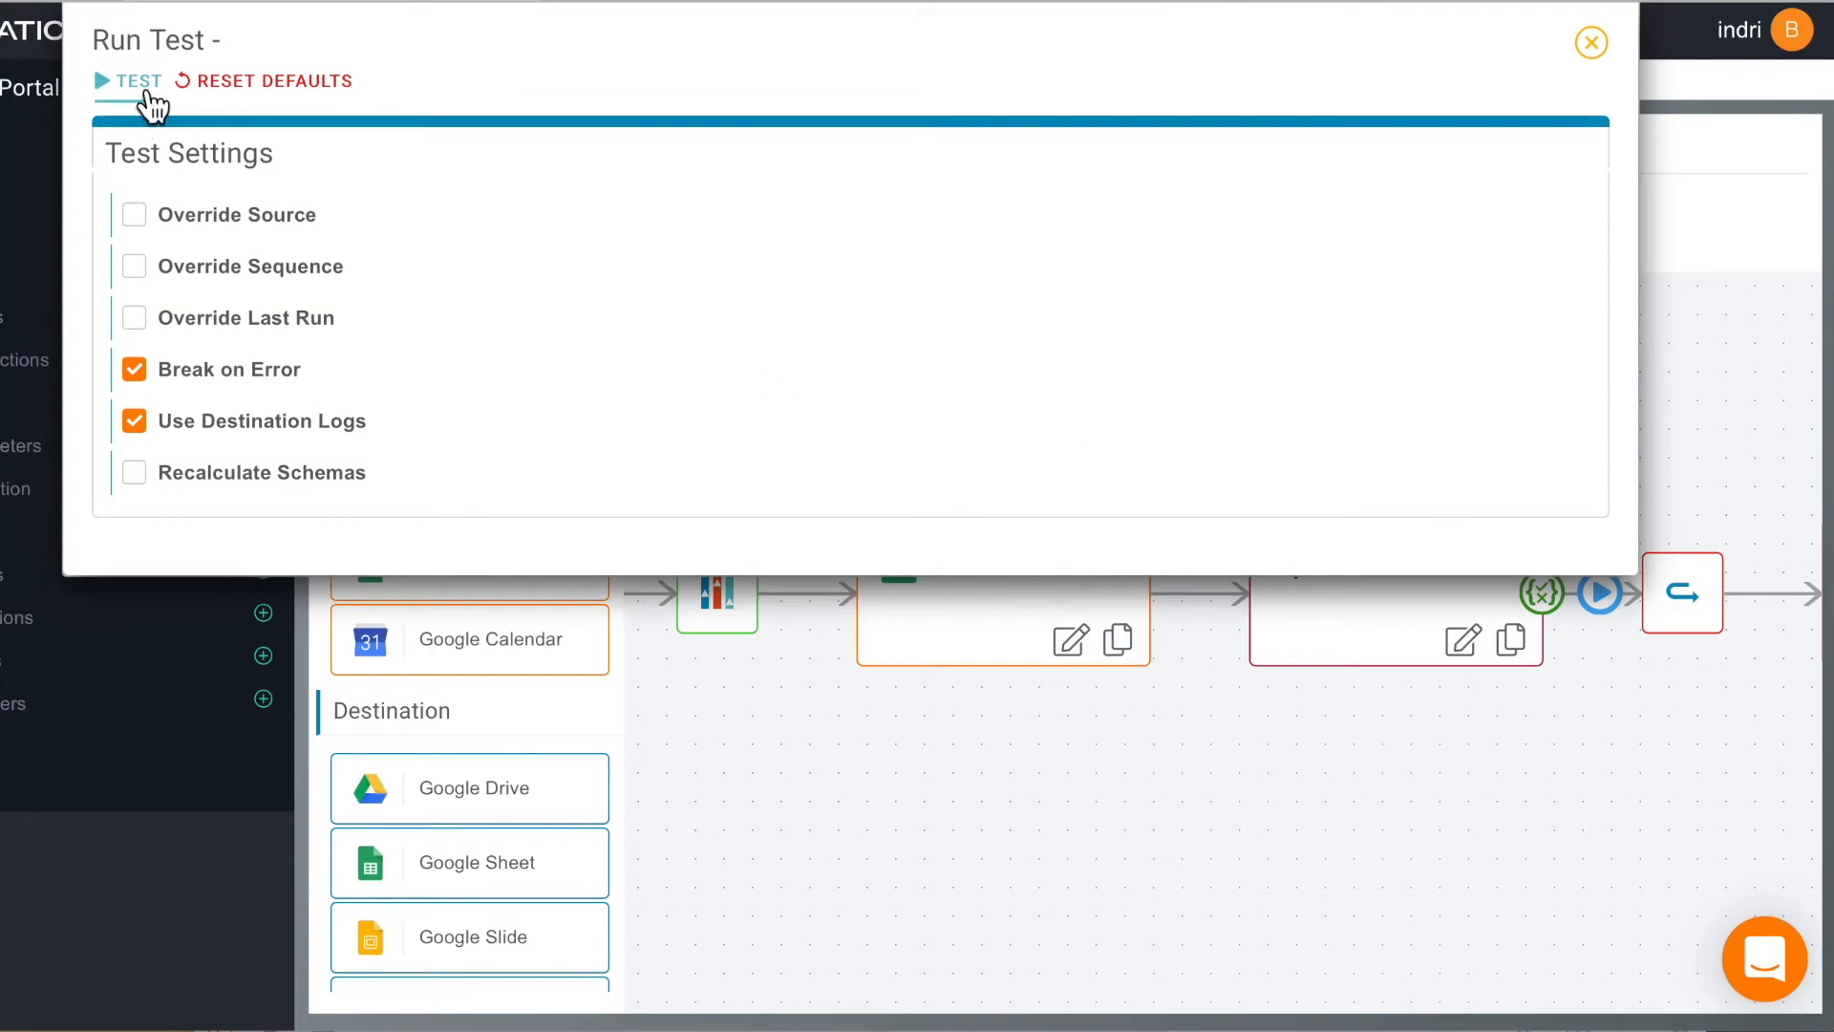
pyautogui.click(134, 80)
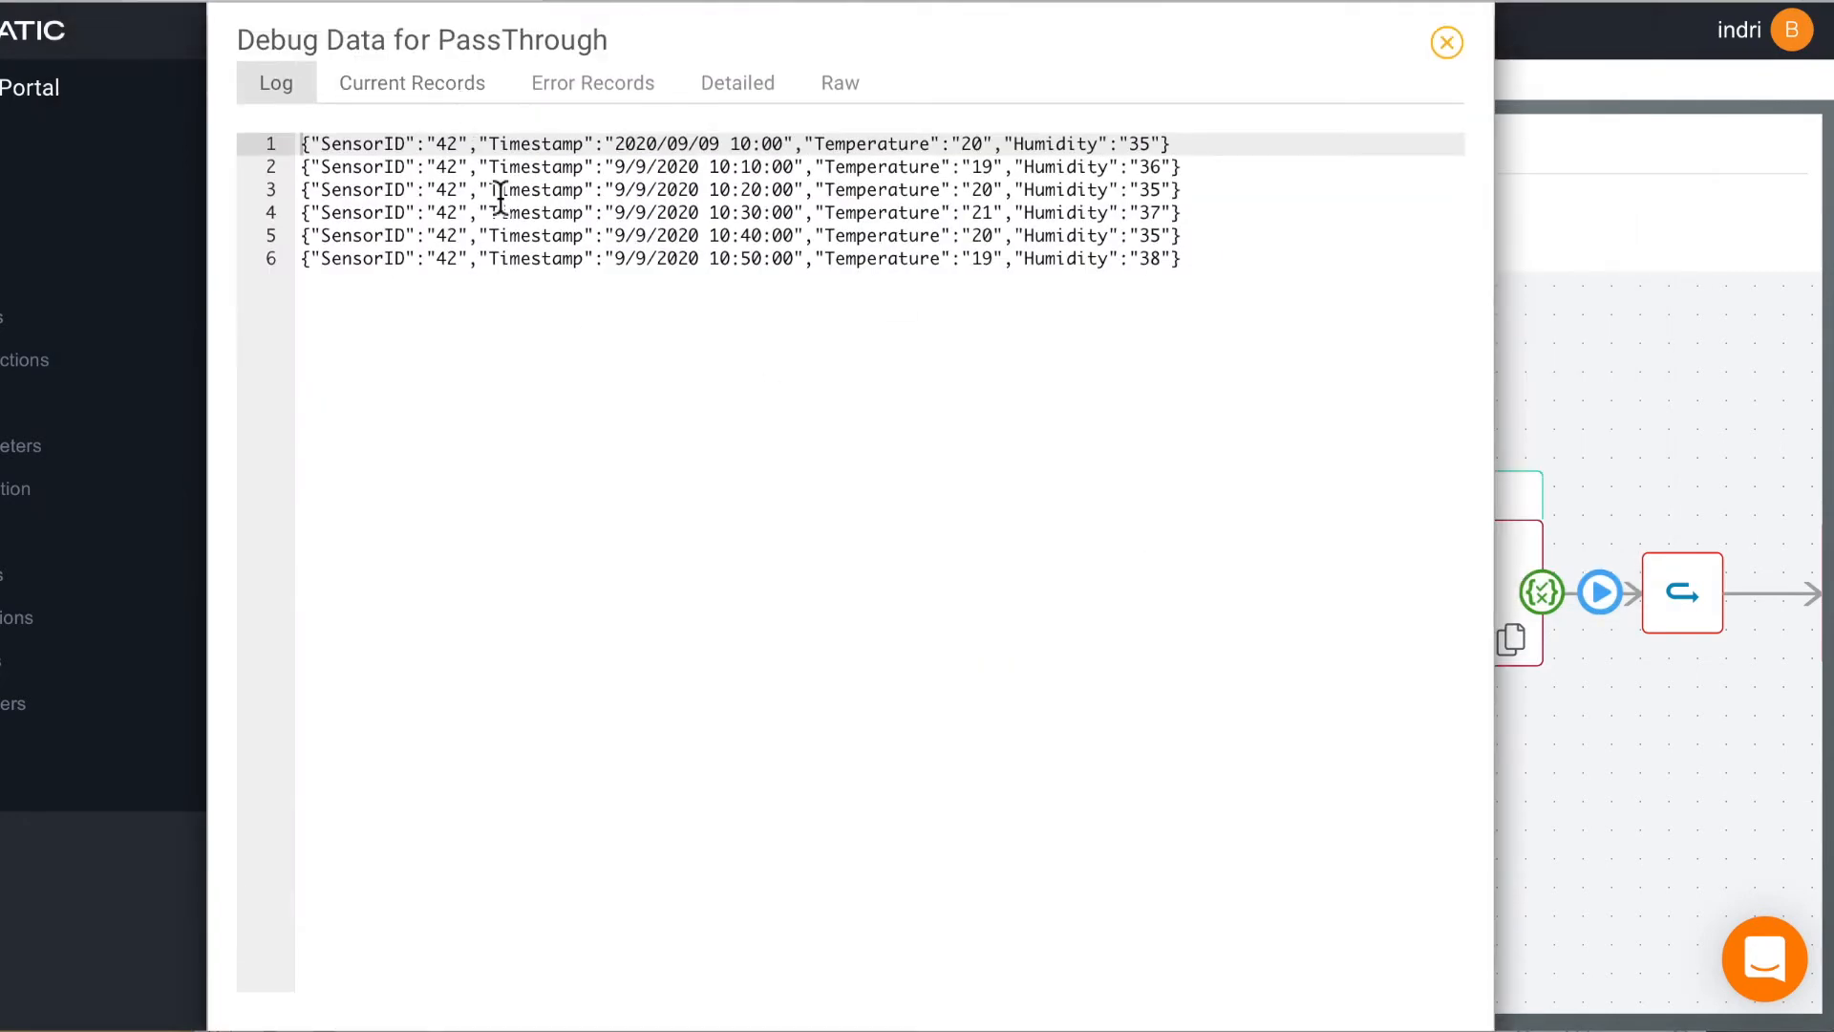
pyautogui.moveTo(1185, 94)
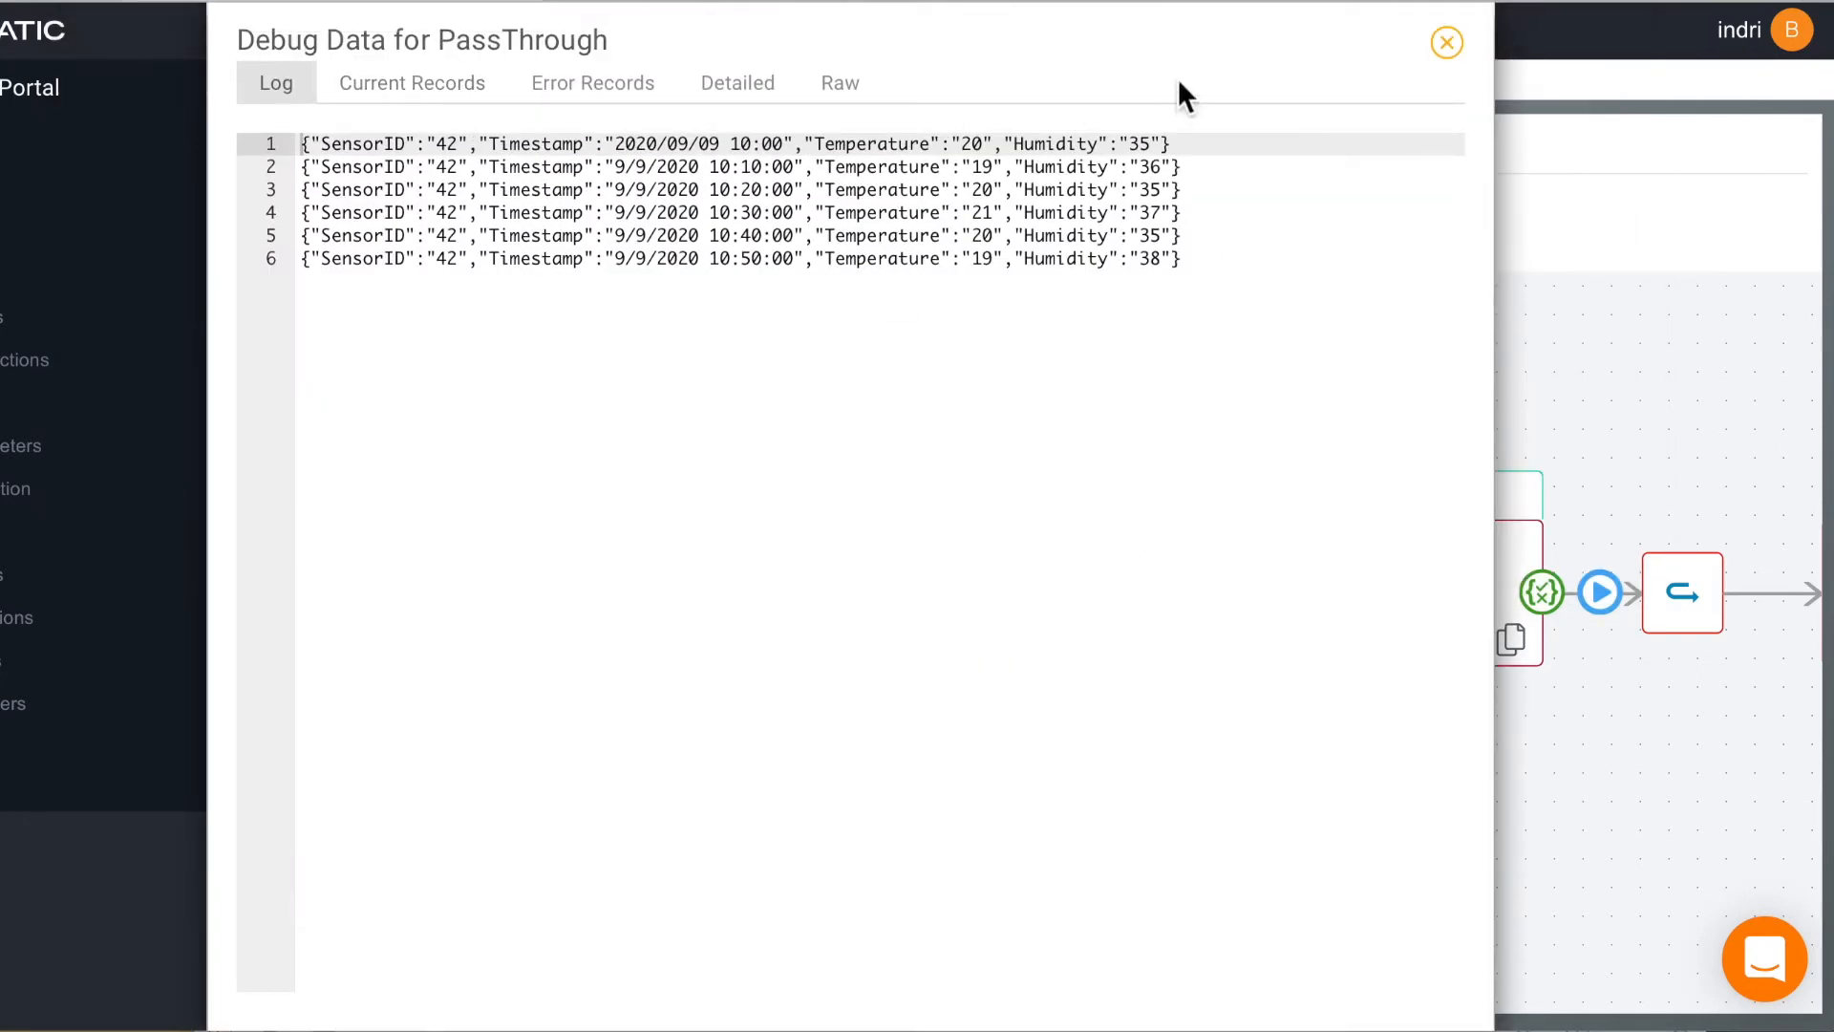
pyautogui.click(1444, 44)
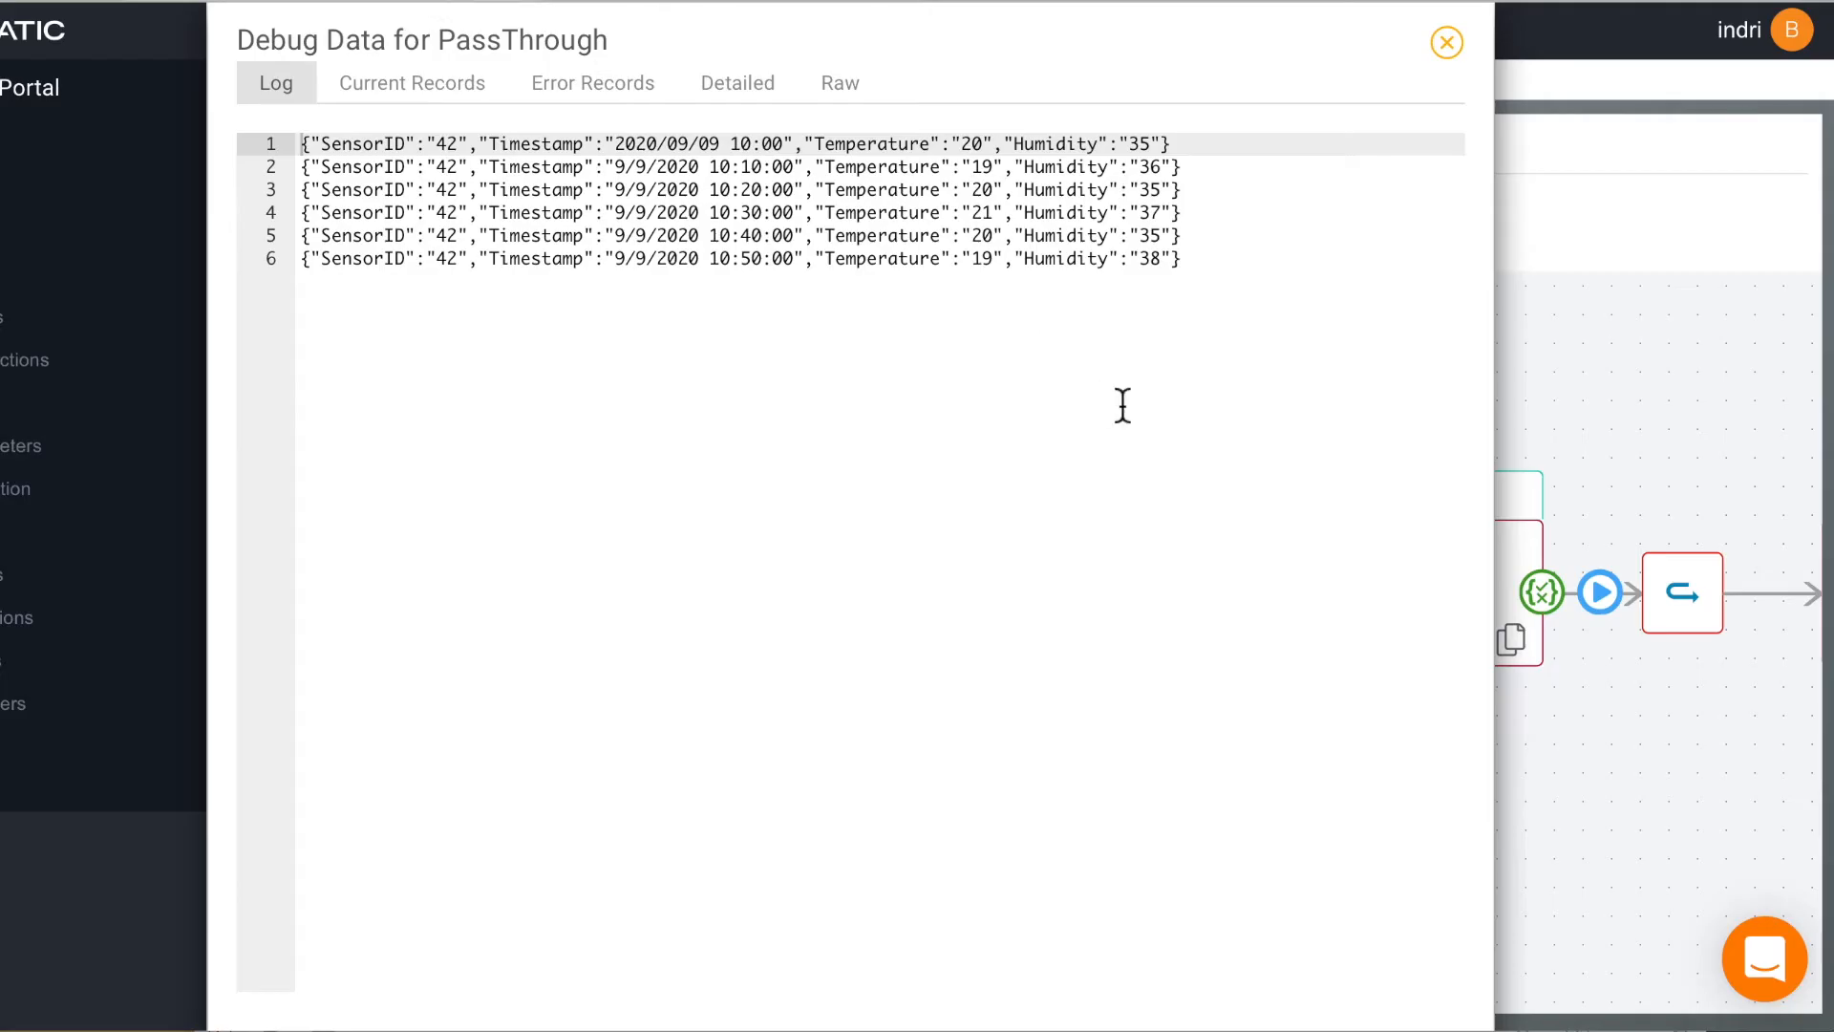
pyautogui.click(1445, 42)
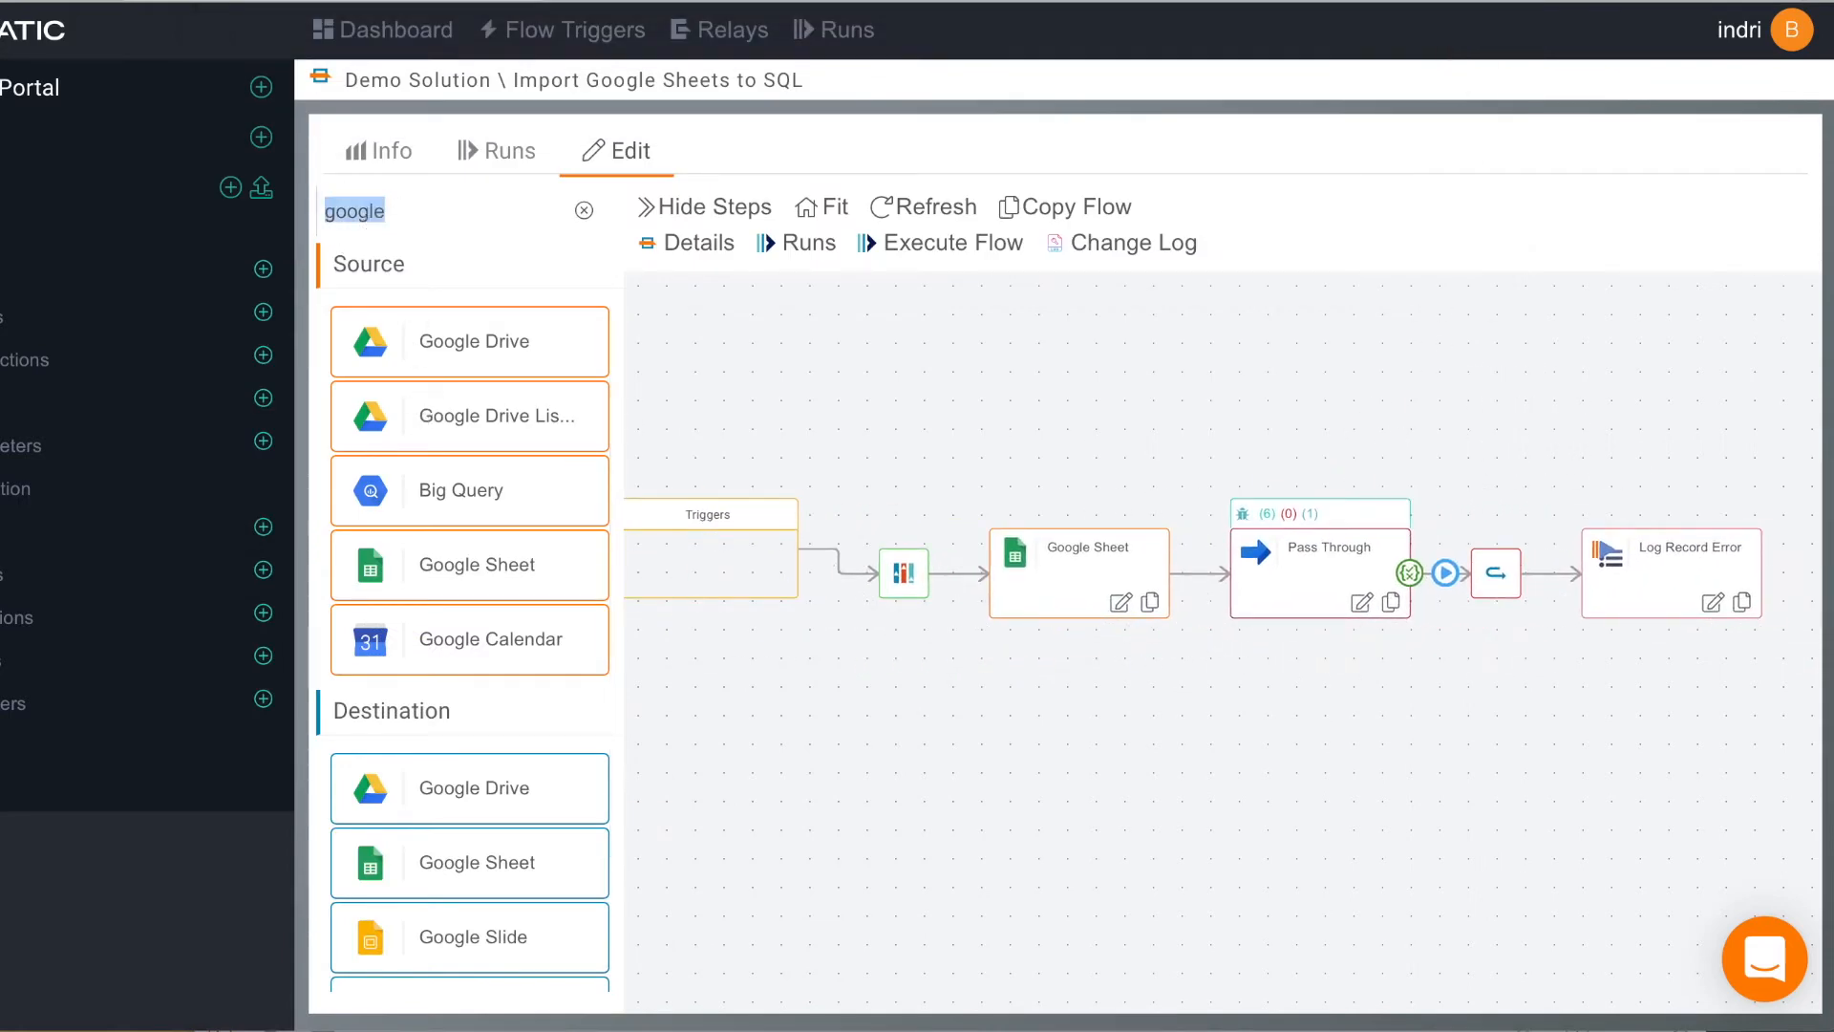
# Step: Add a SQL Server step on 'Test SQL Server' with Object Name tutorials.sensor_data
pyautogui.write('sql')
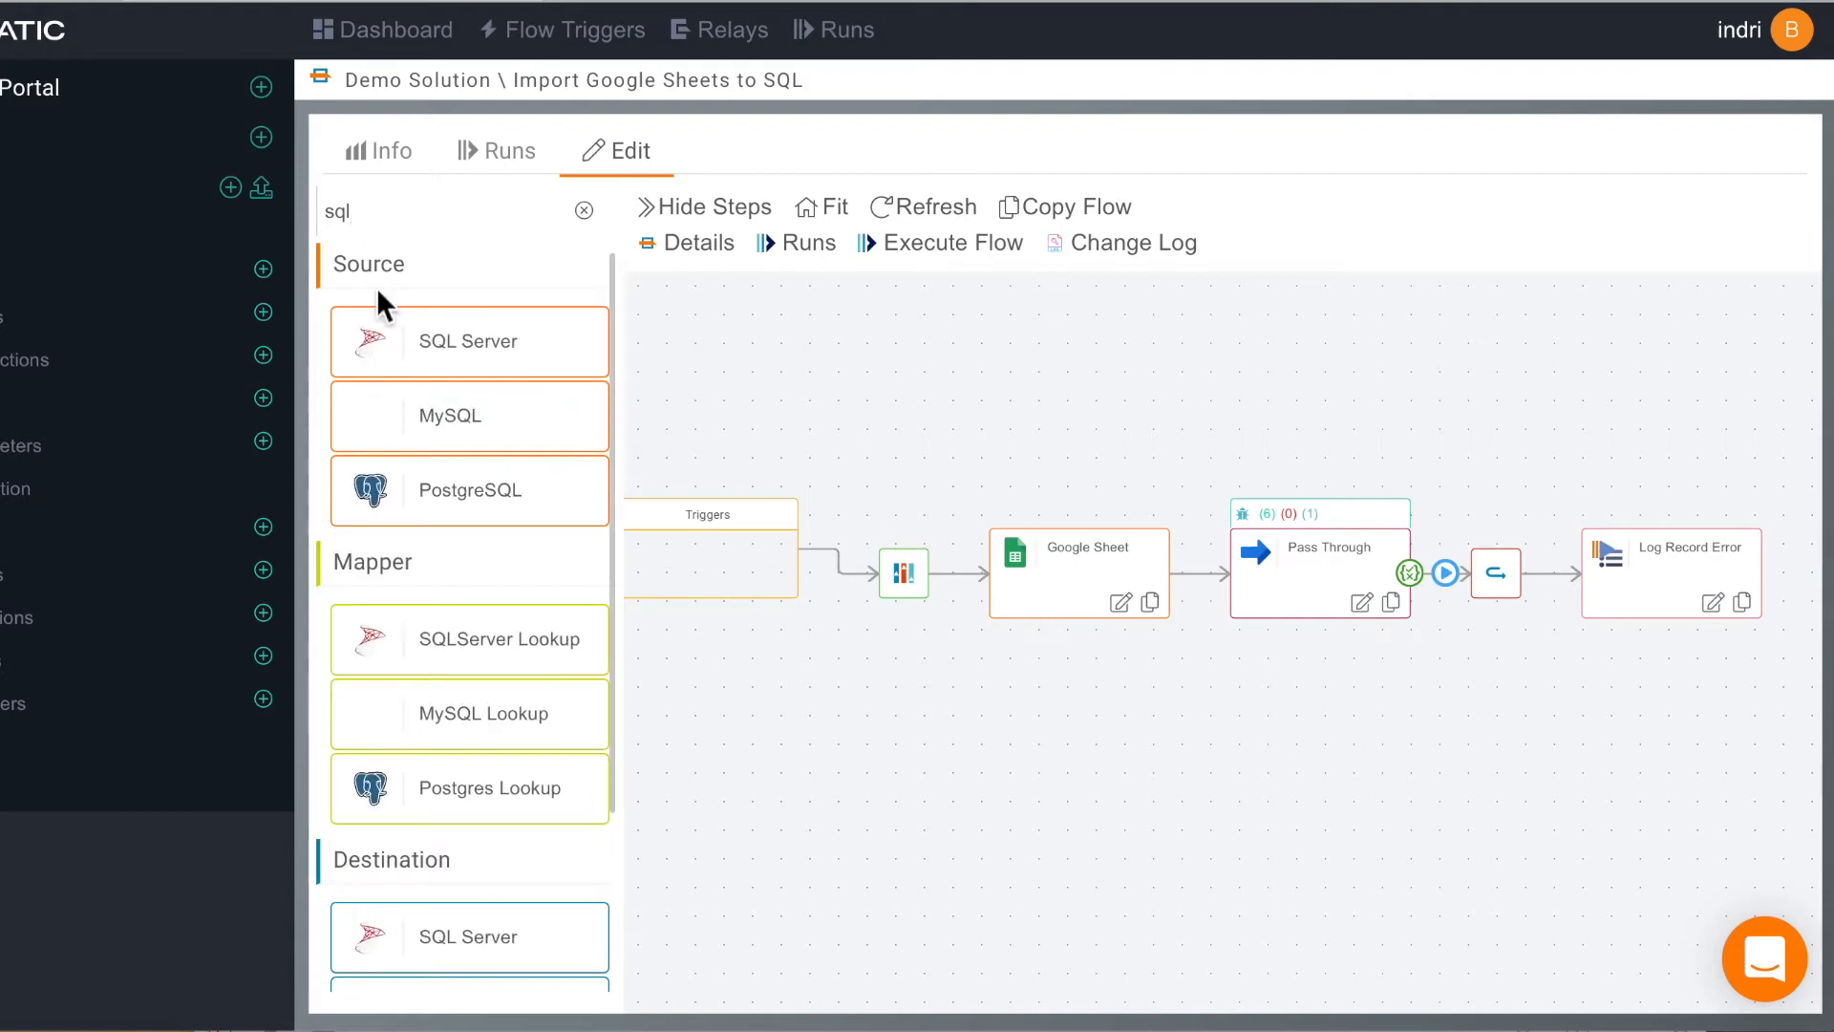
pyautogui.scroll(-3)
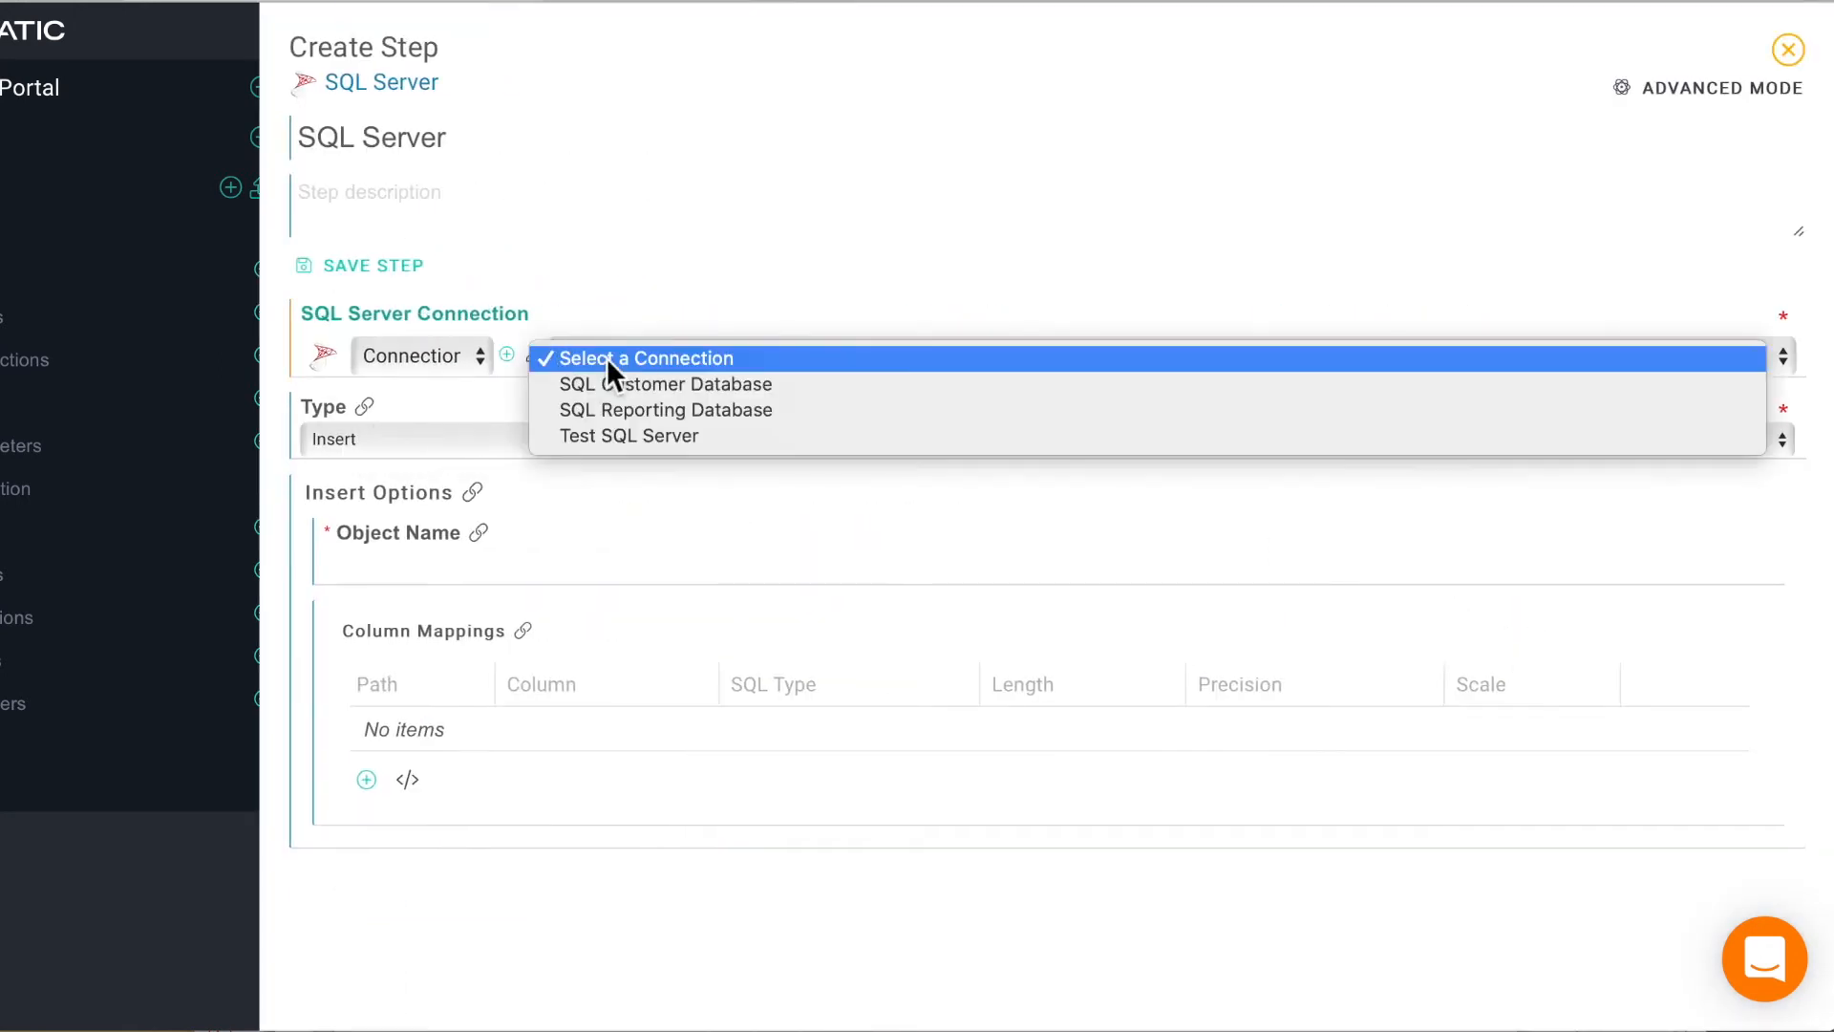
pyautogui.click(629, 436)
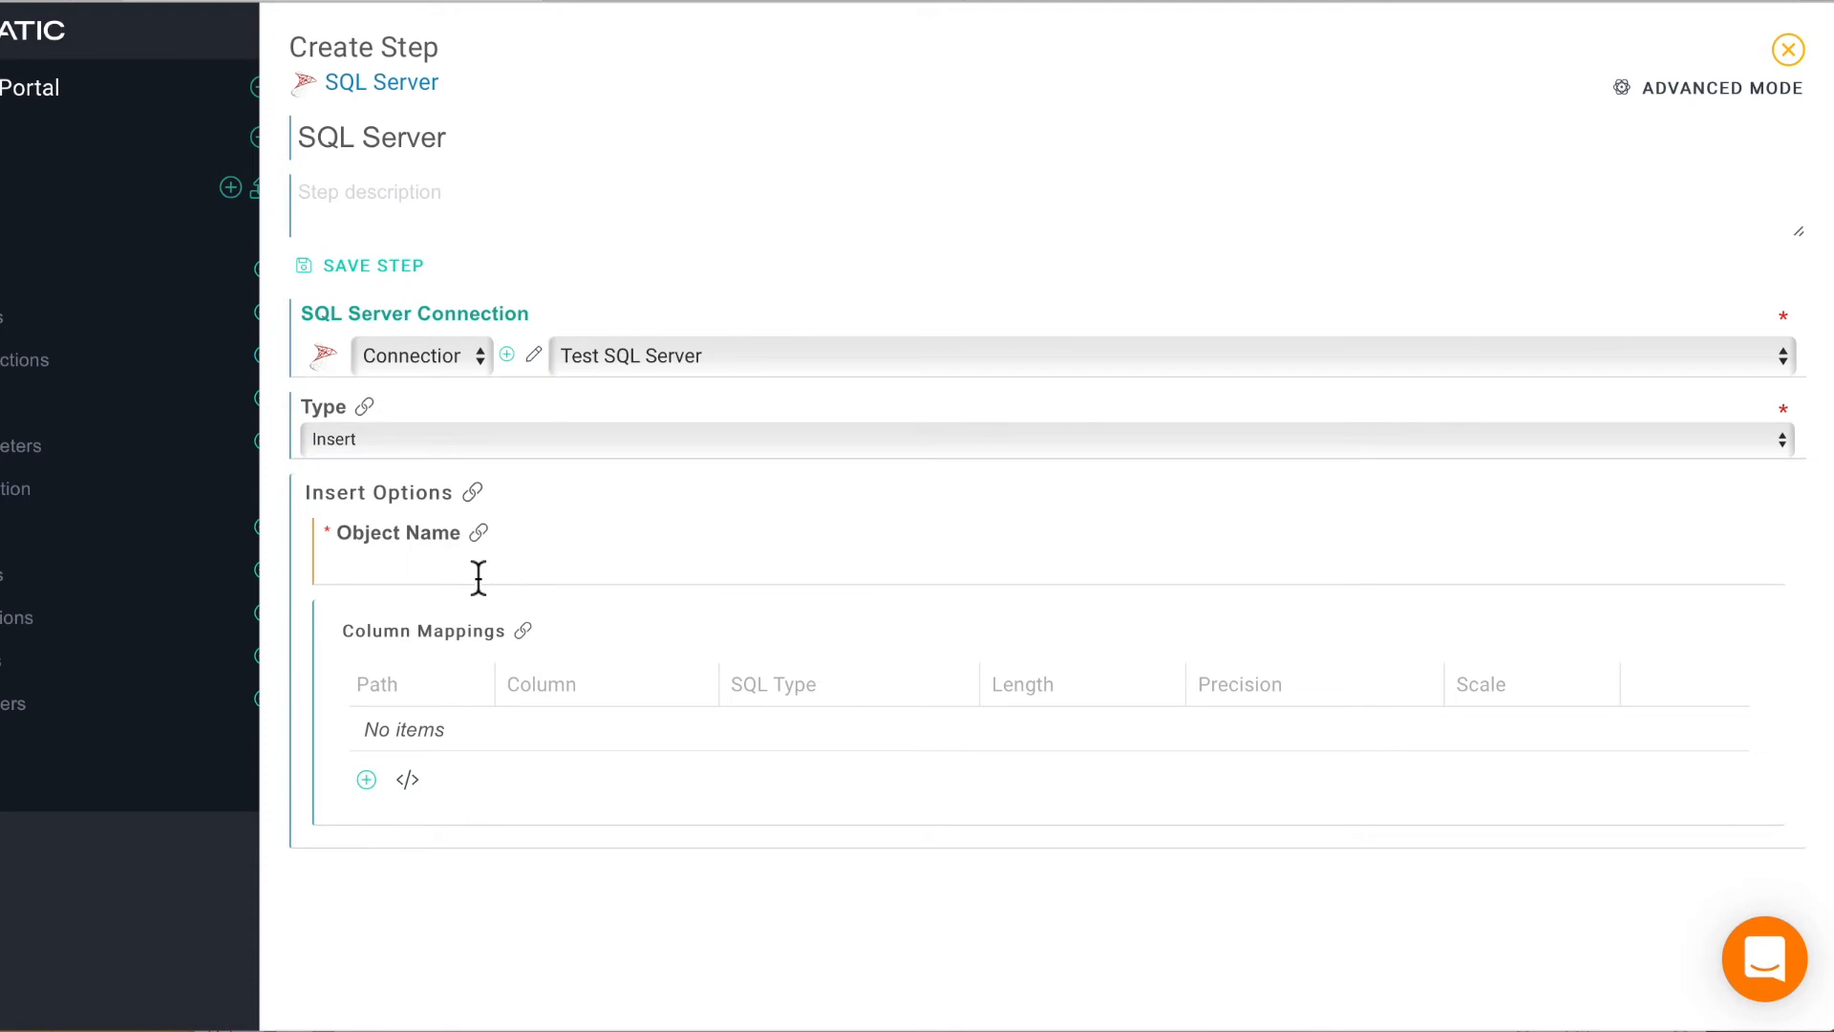
pyautogui.write('tutorials.')
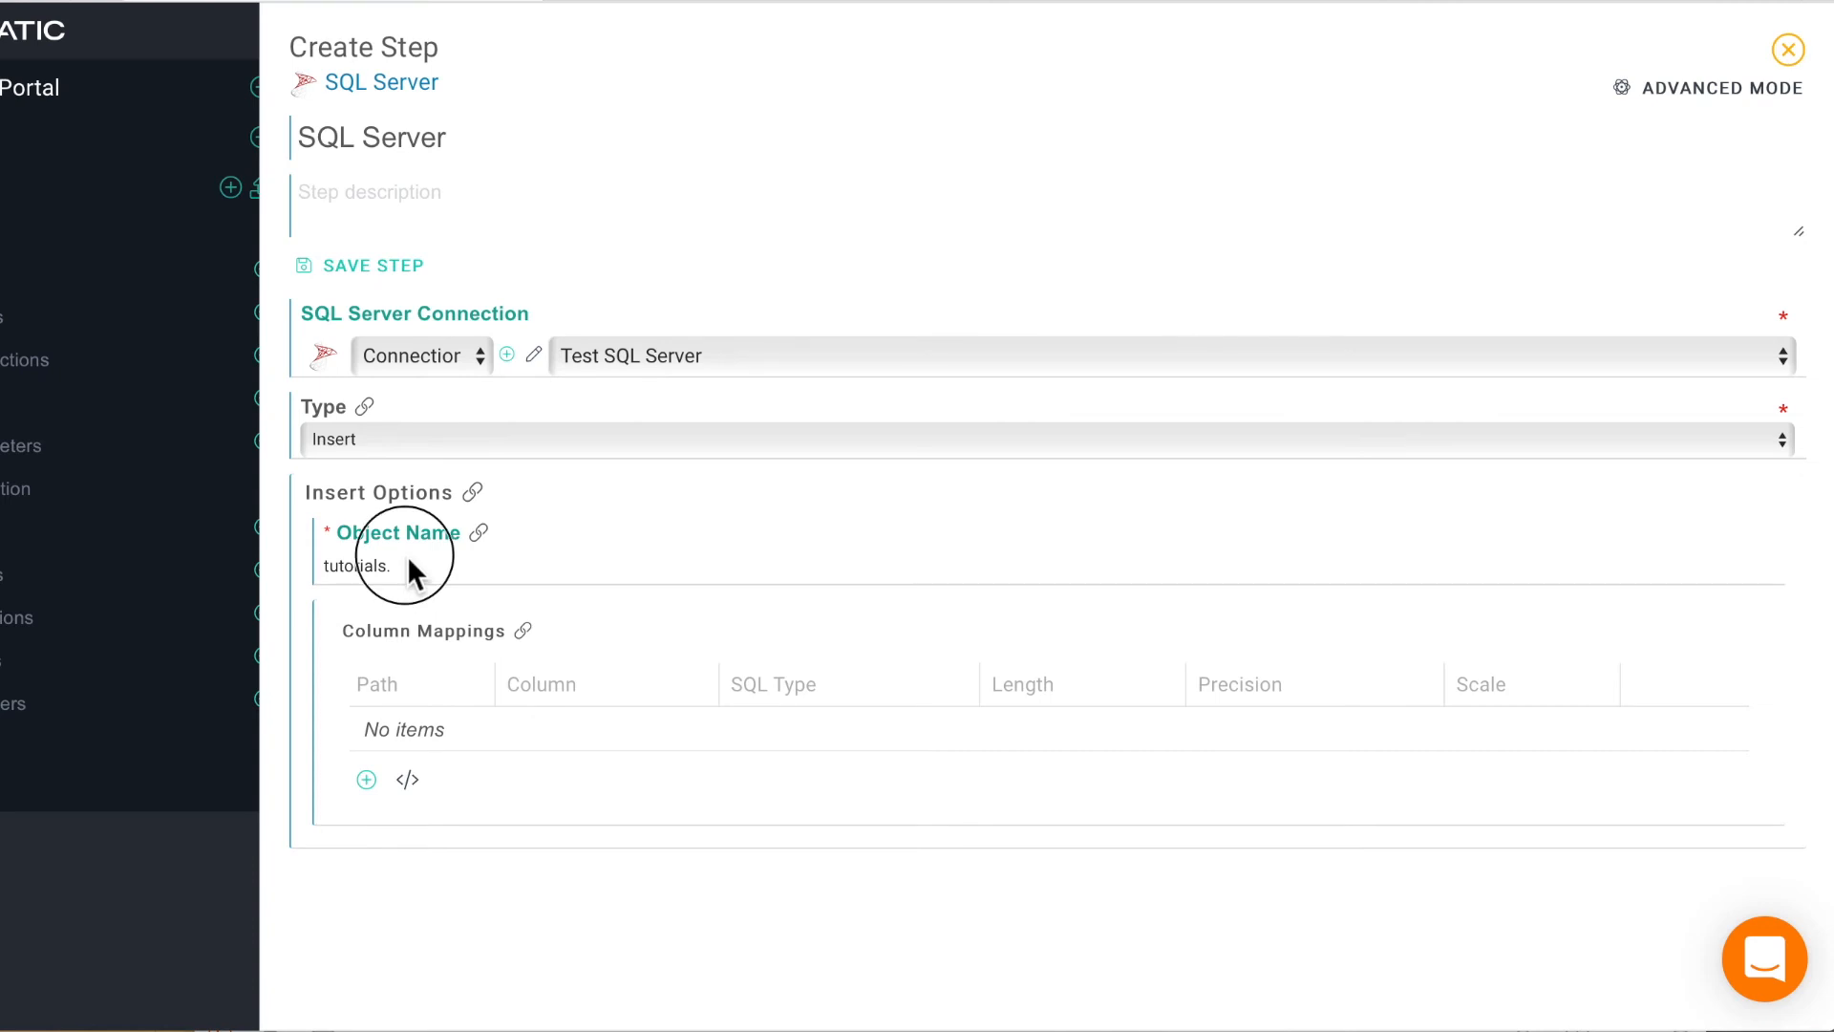
pyautogui.write('sensor')
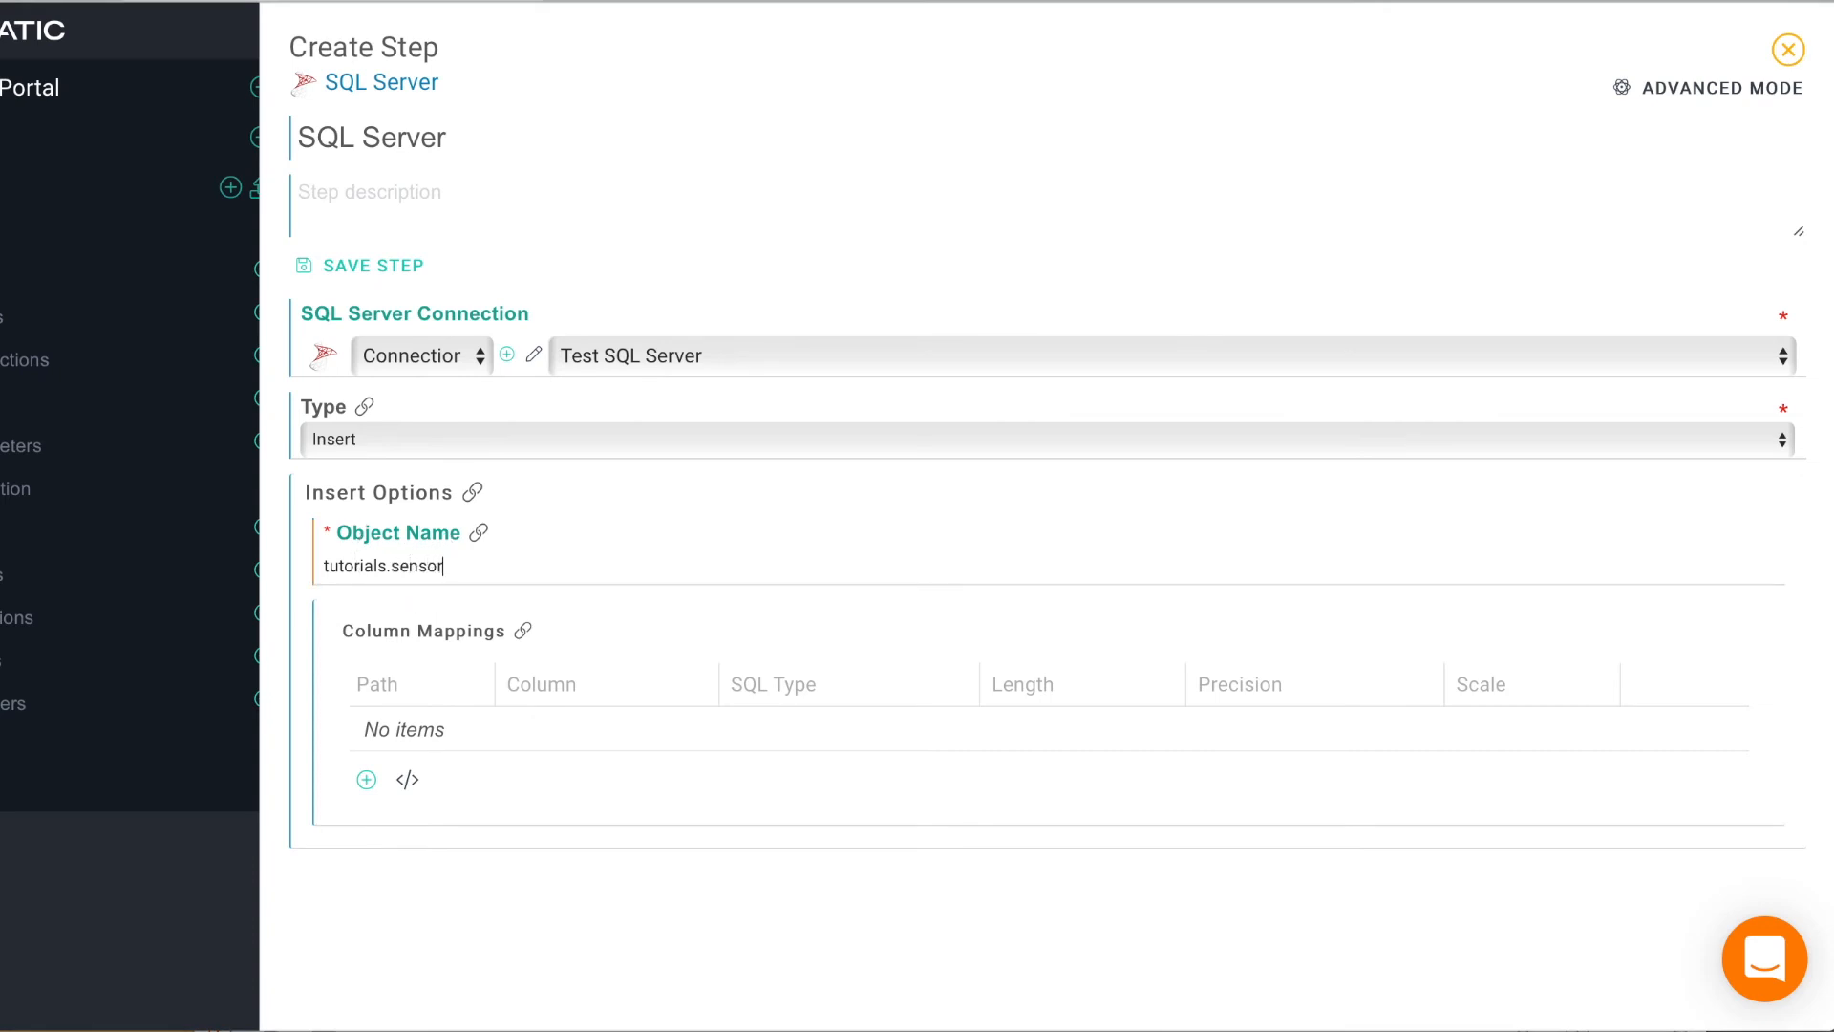
pyautogui.write('_data')
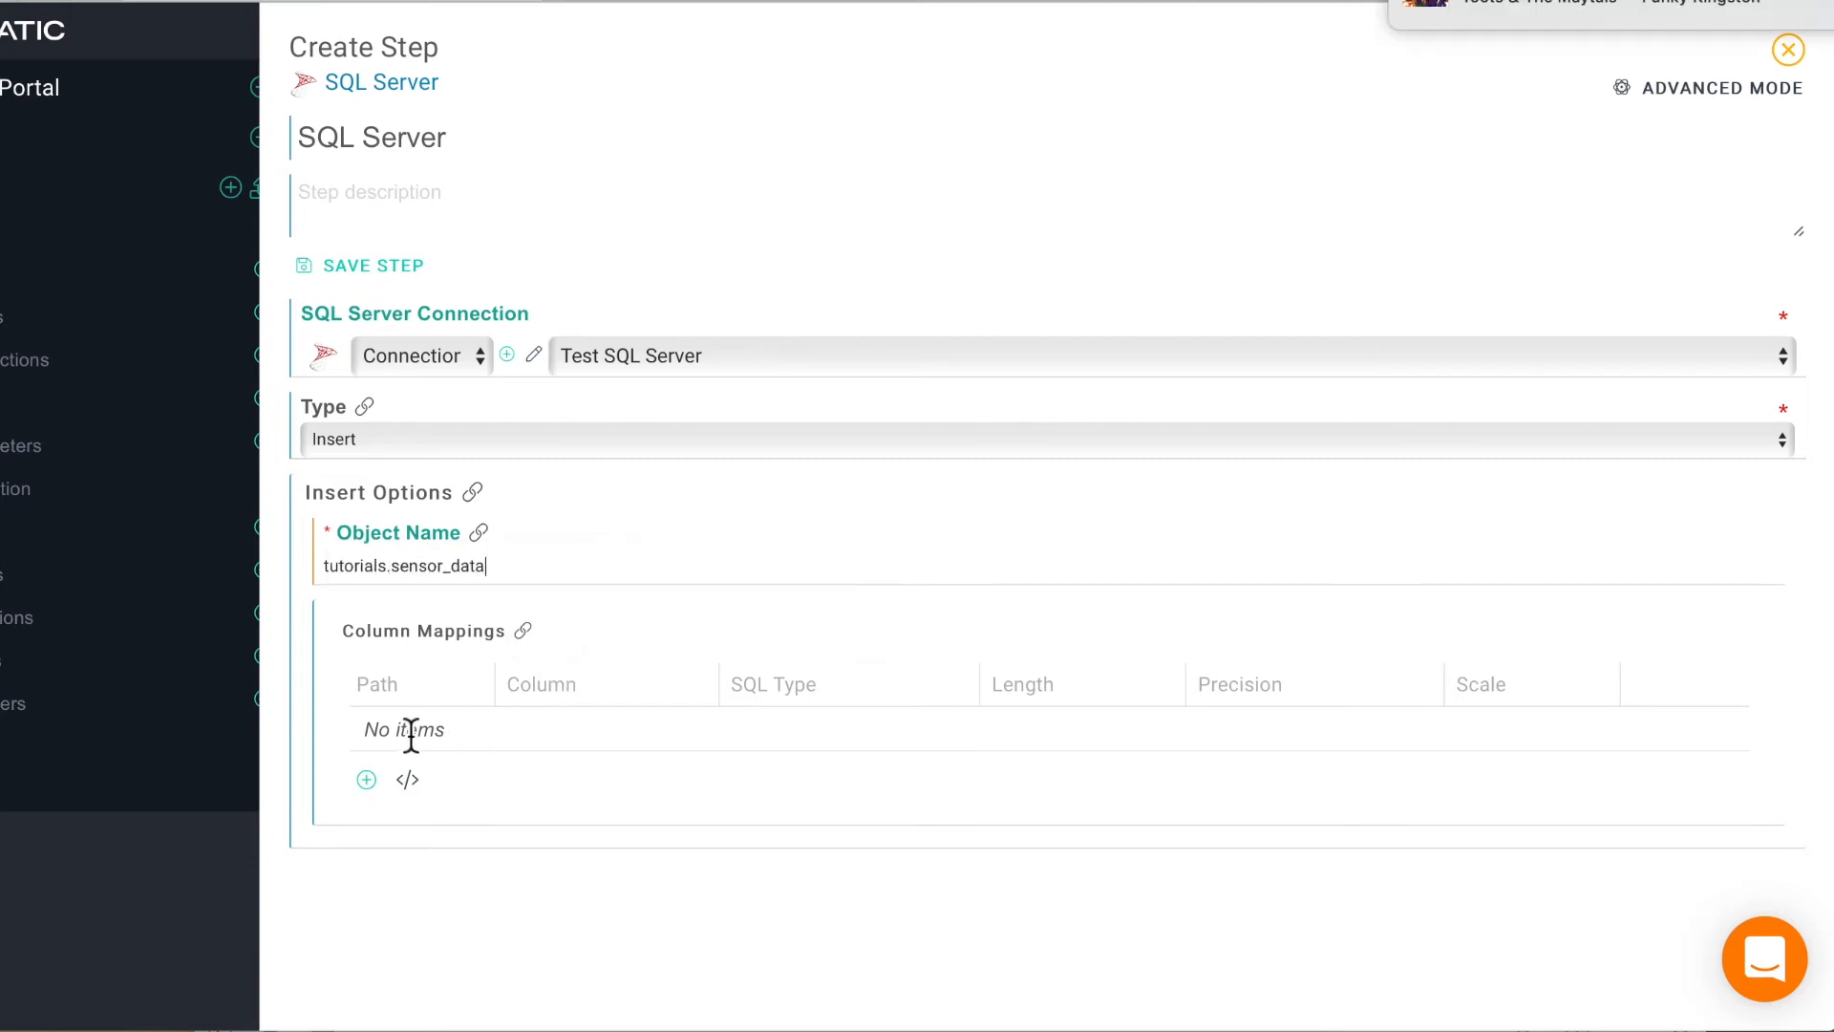
# Step: Map columns SensorID as Int and Temperature into the SQL Server step
pyautogui.click(366, 780)
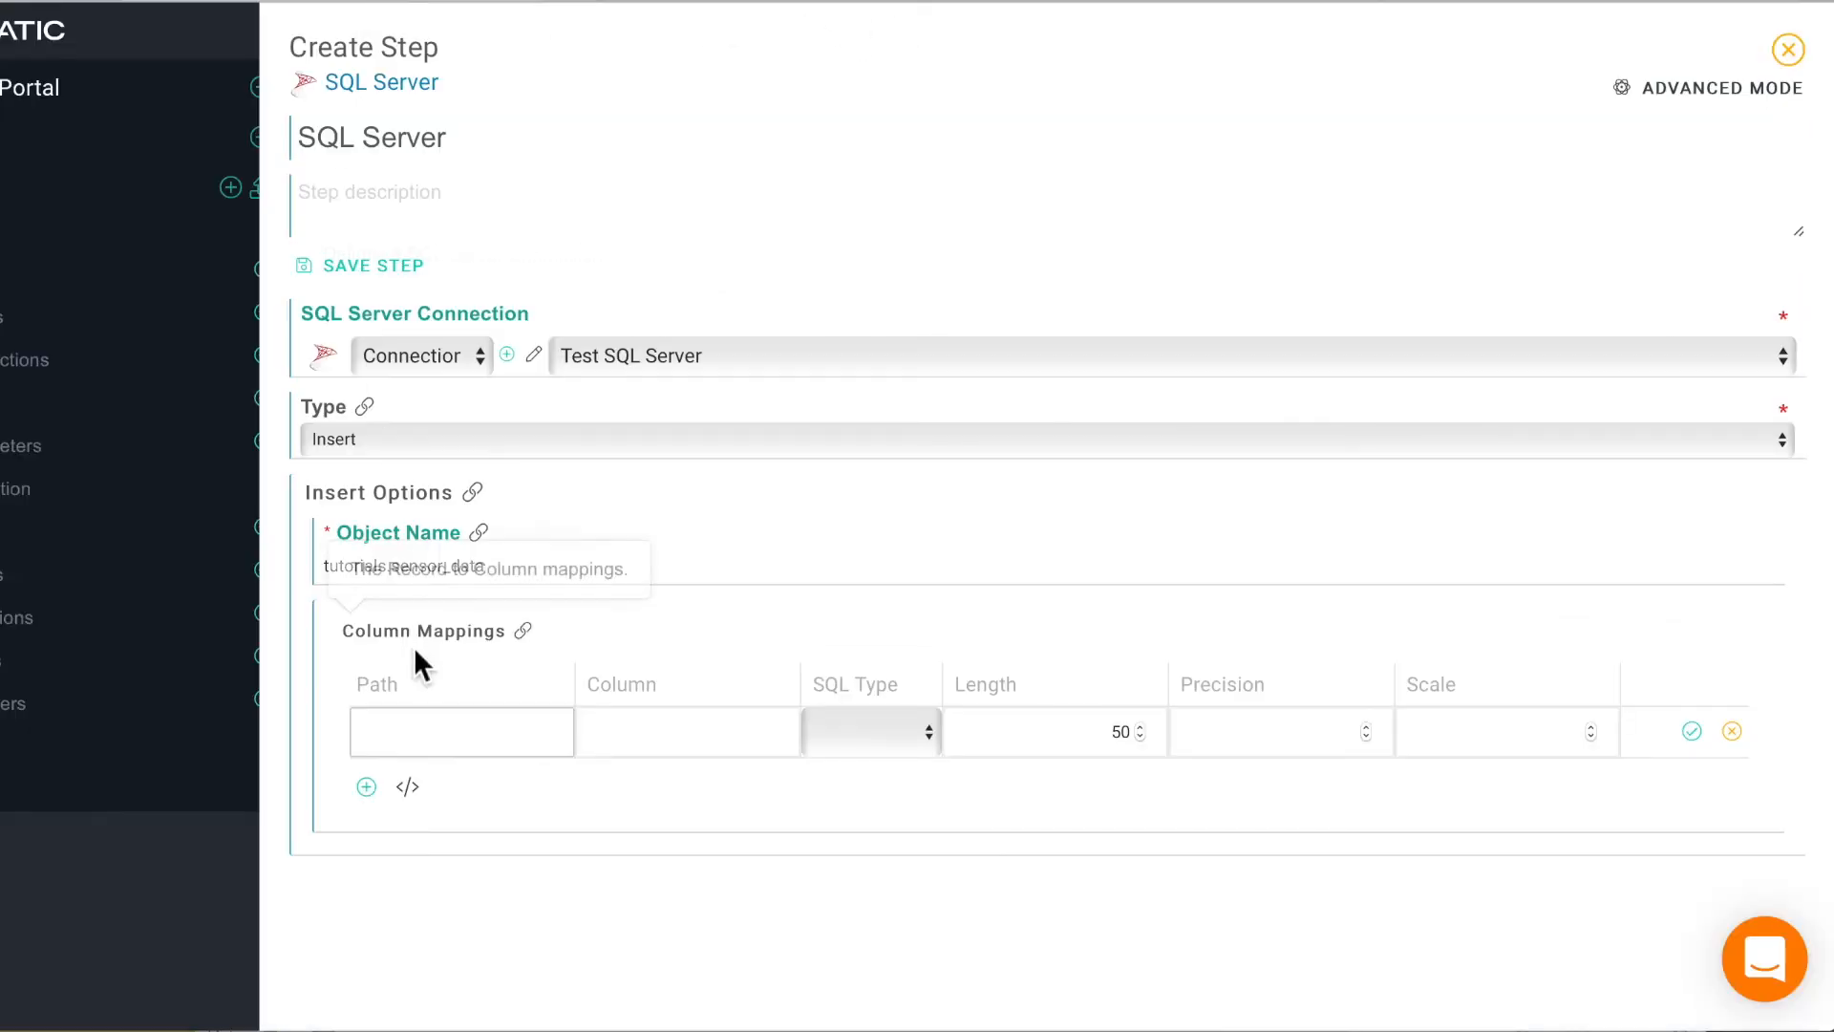
pyautogui.write('SensorID')
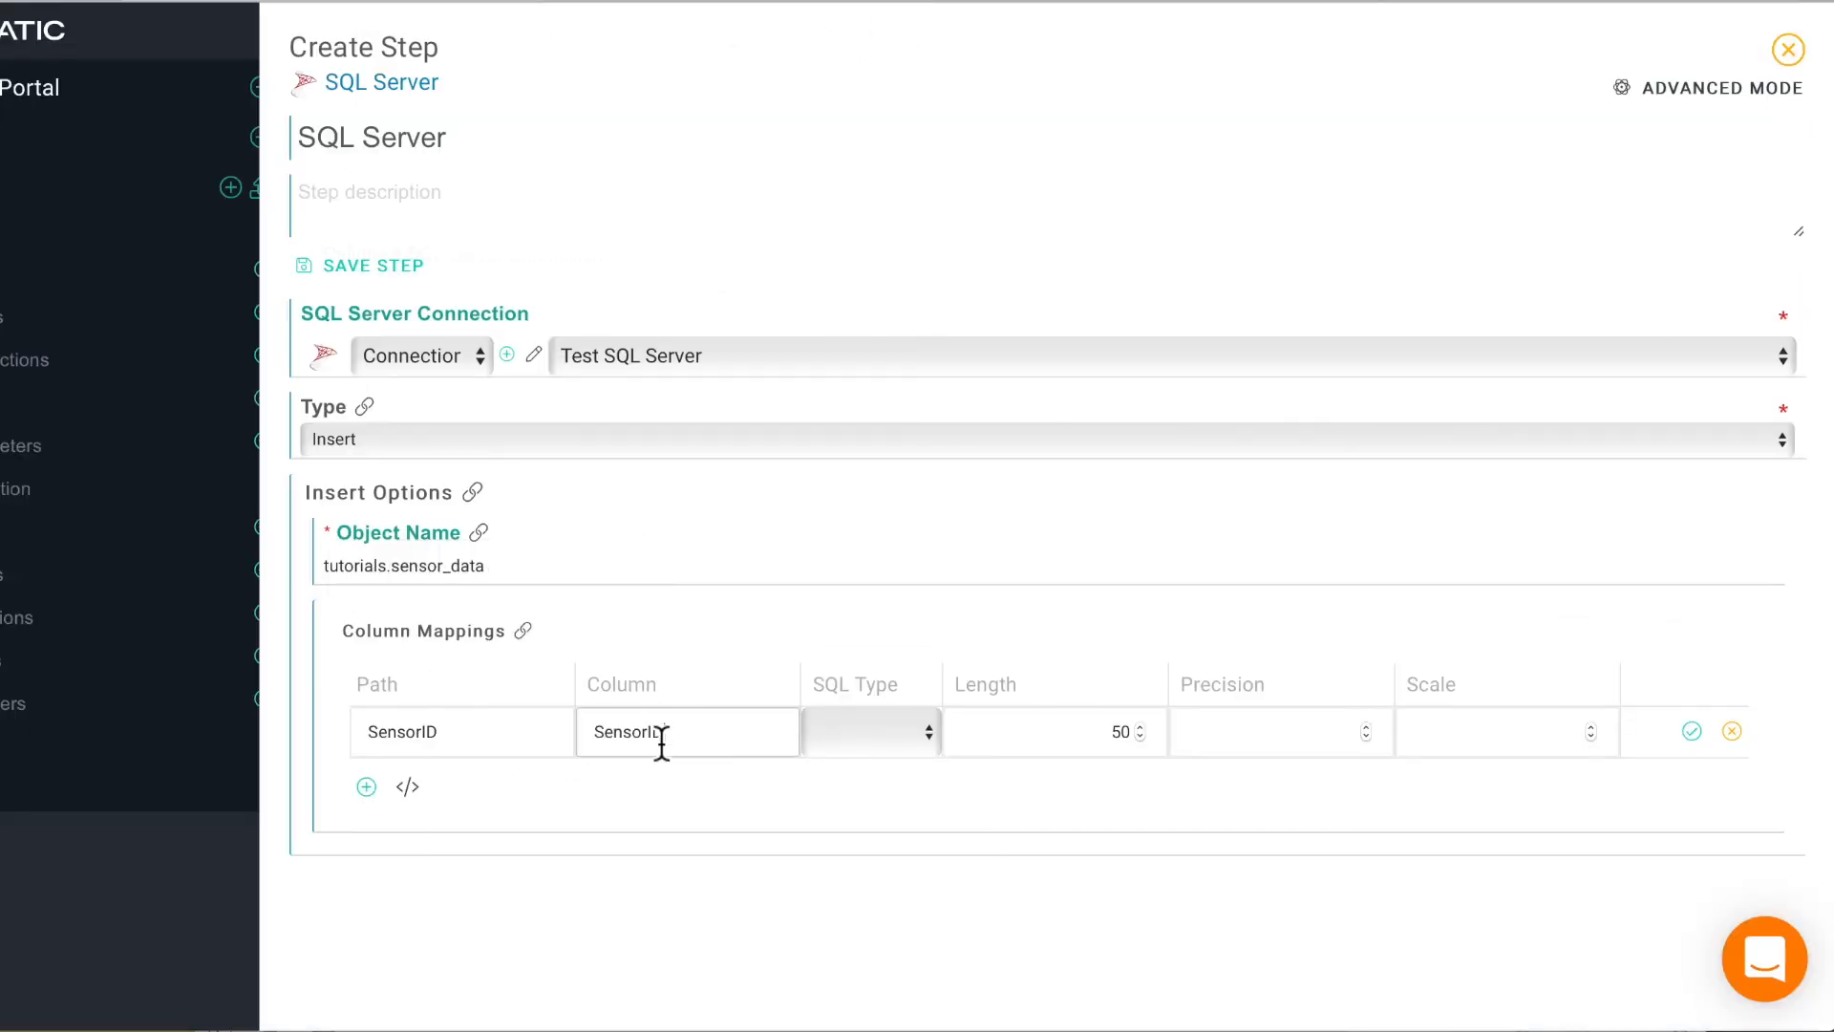
pyautogui.click(871, 732)
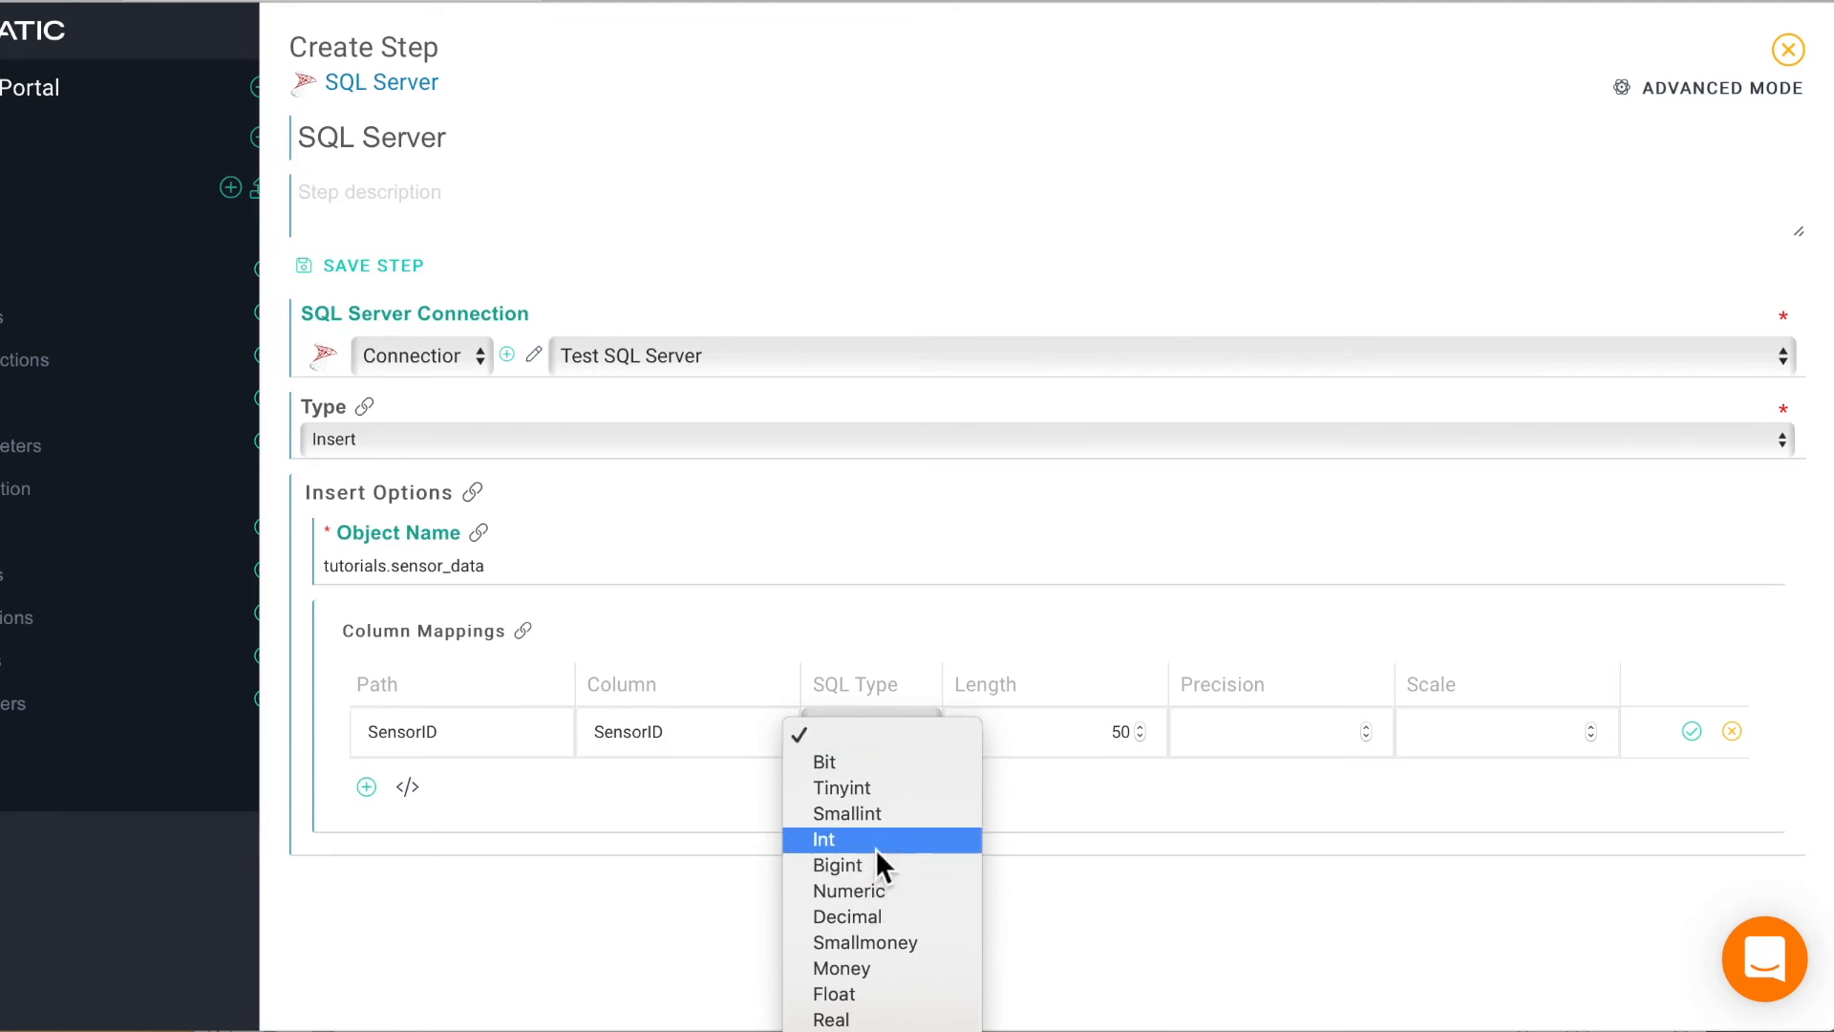
pyautogui.click(824, 839)
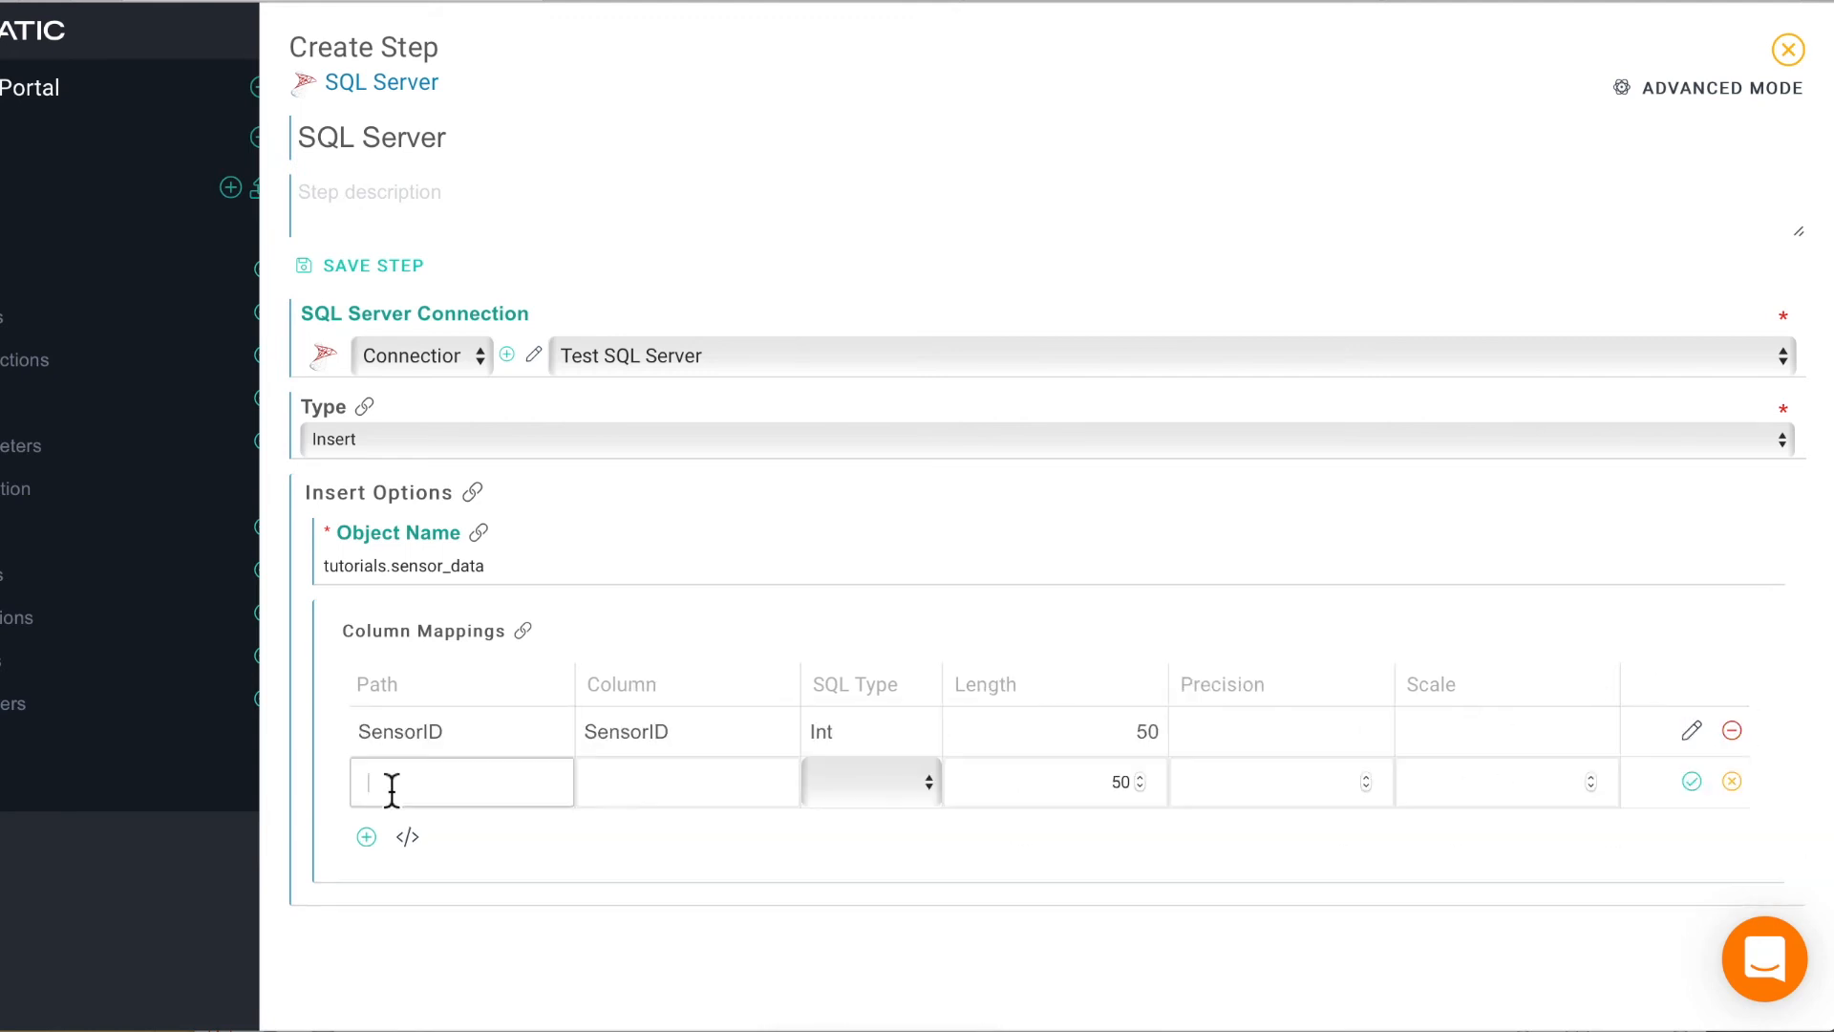
pyautogui.write('Temperature')
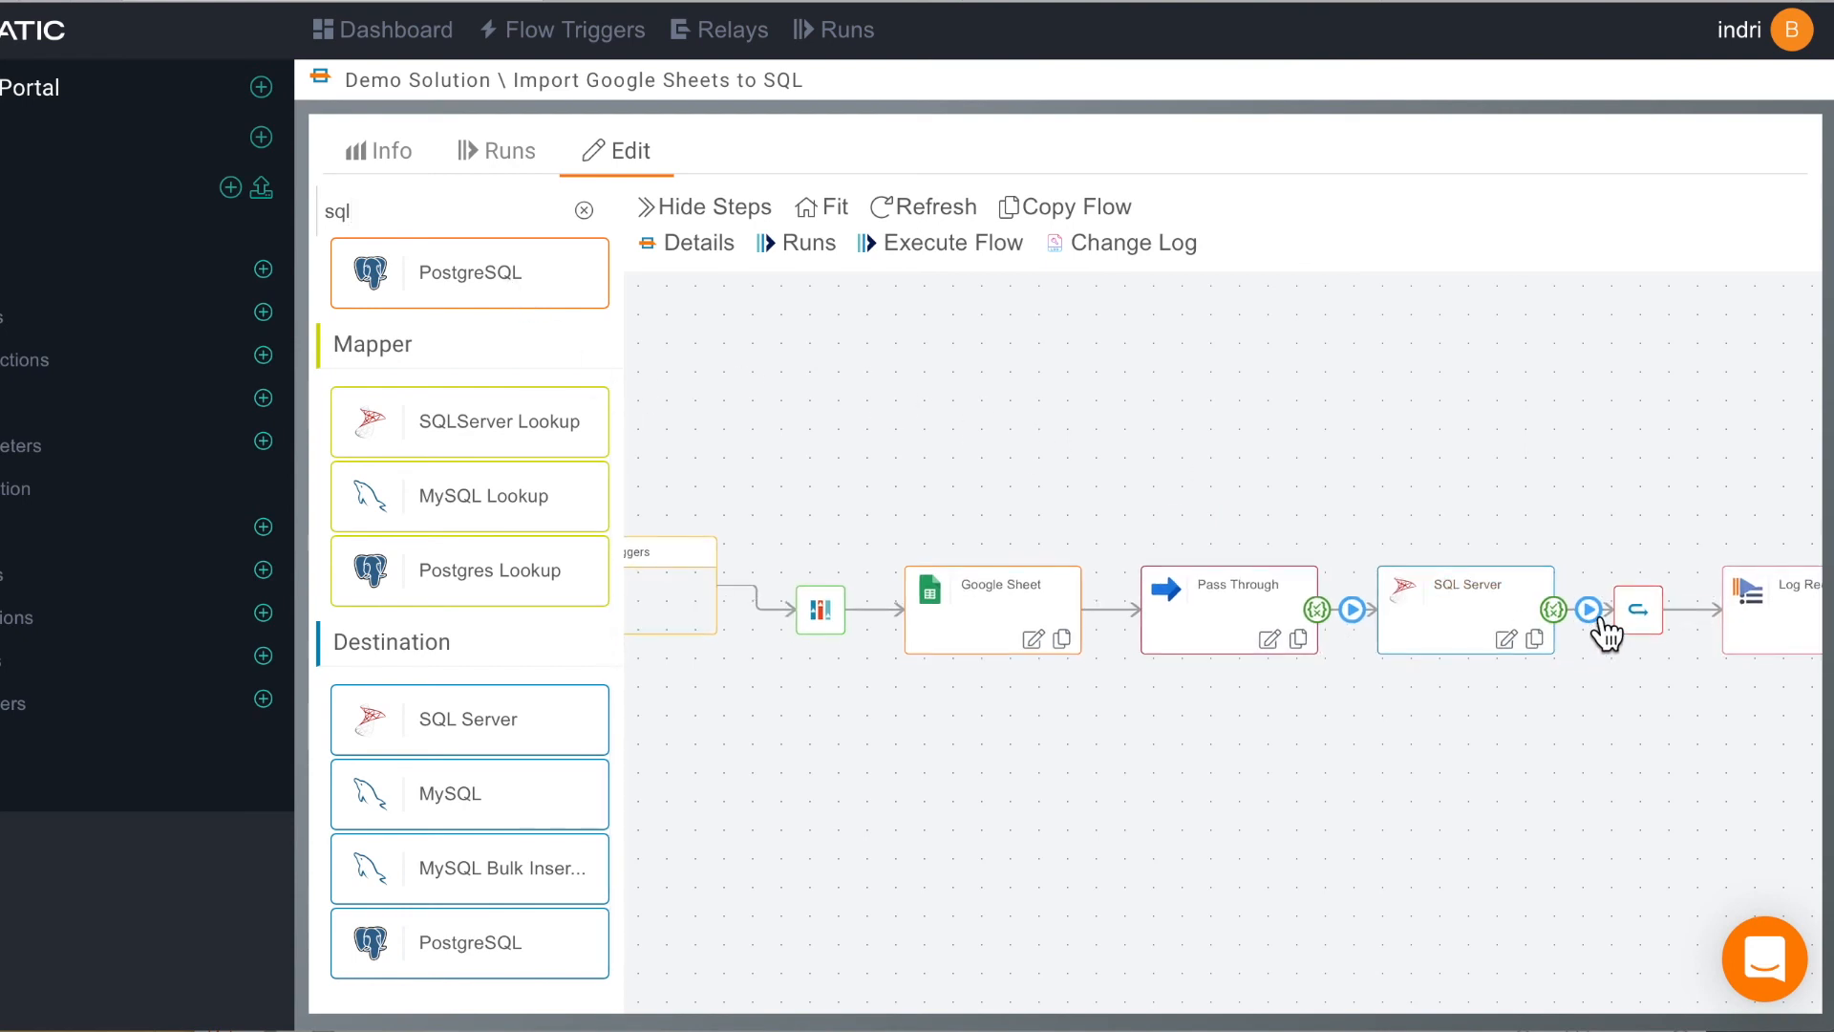
# Step: Test the flow through the SQL Server step, then create a real run of the flow
pyautogui.click(1588, 610)
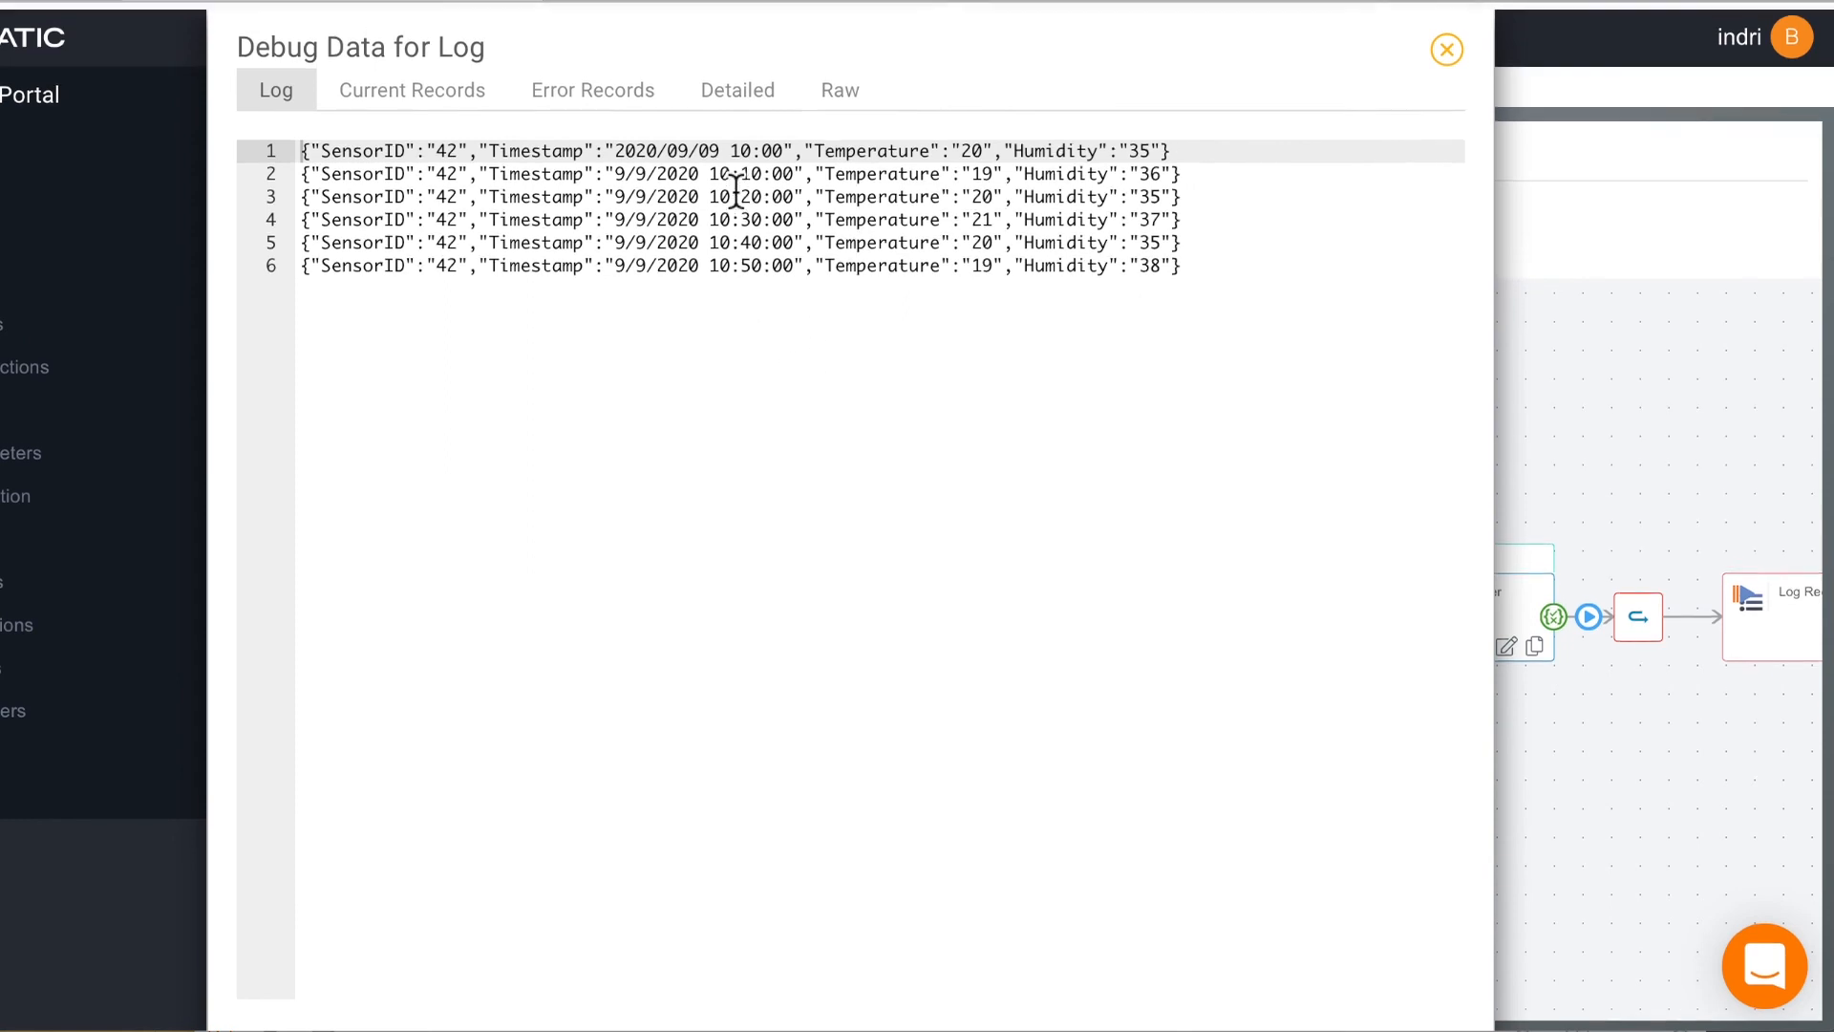
pyautogui.click(1446, 49)
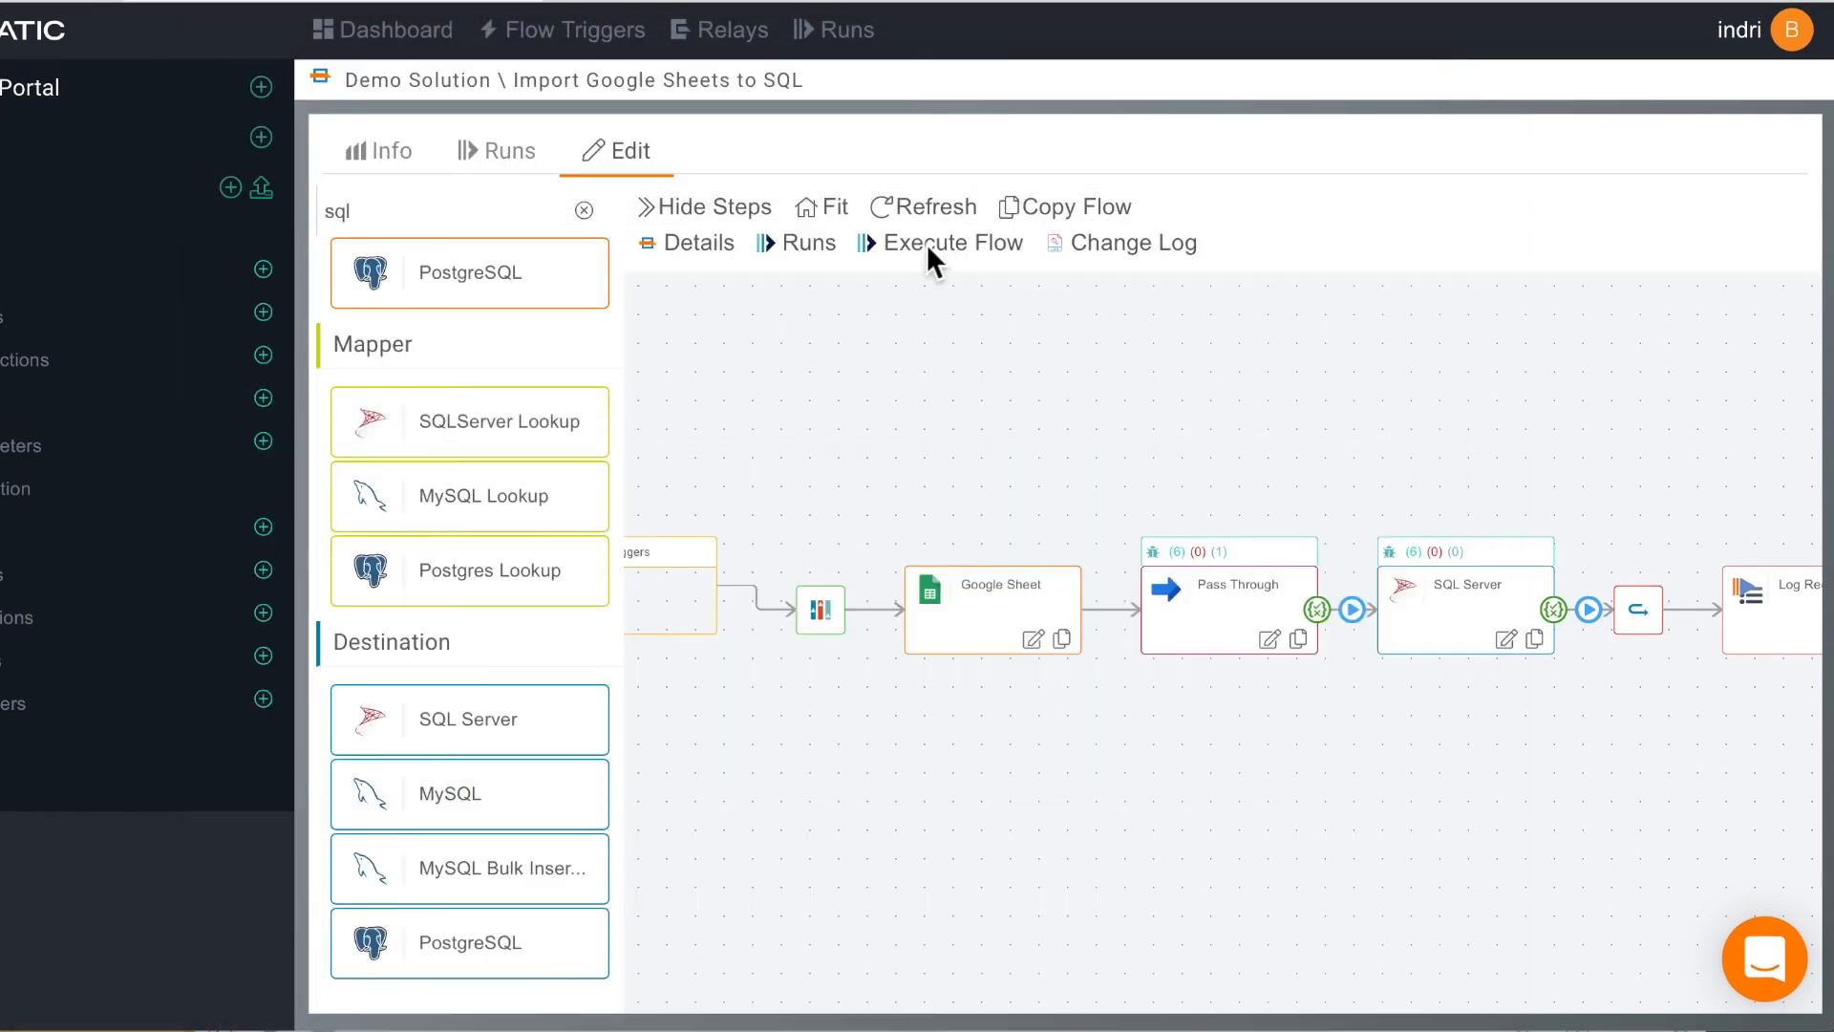
pyautogui.click(951, 243)
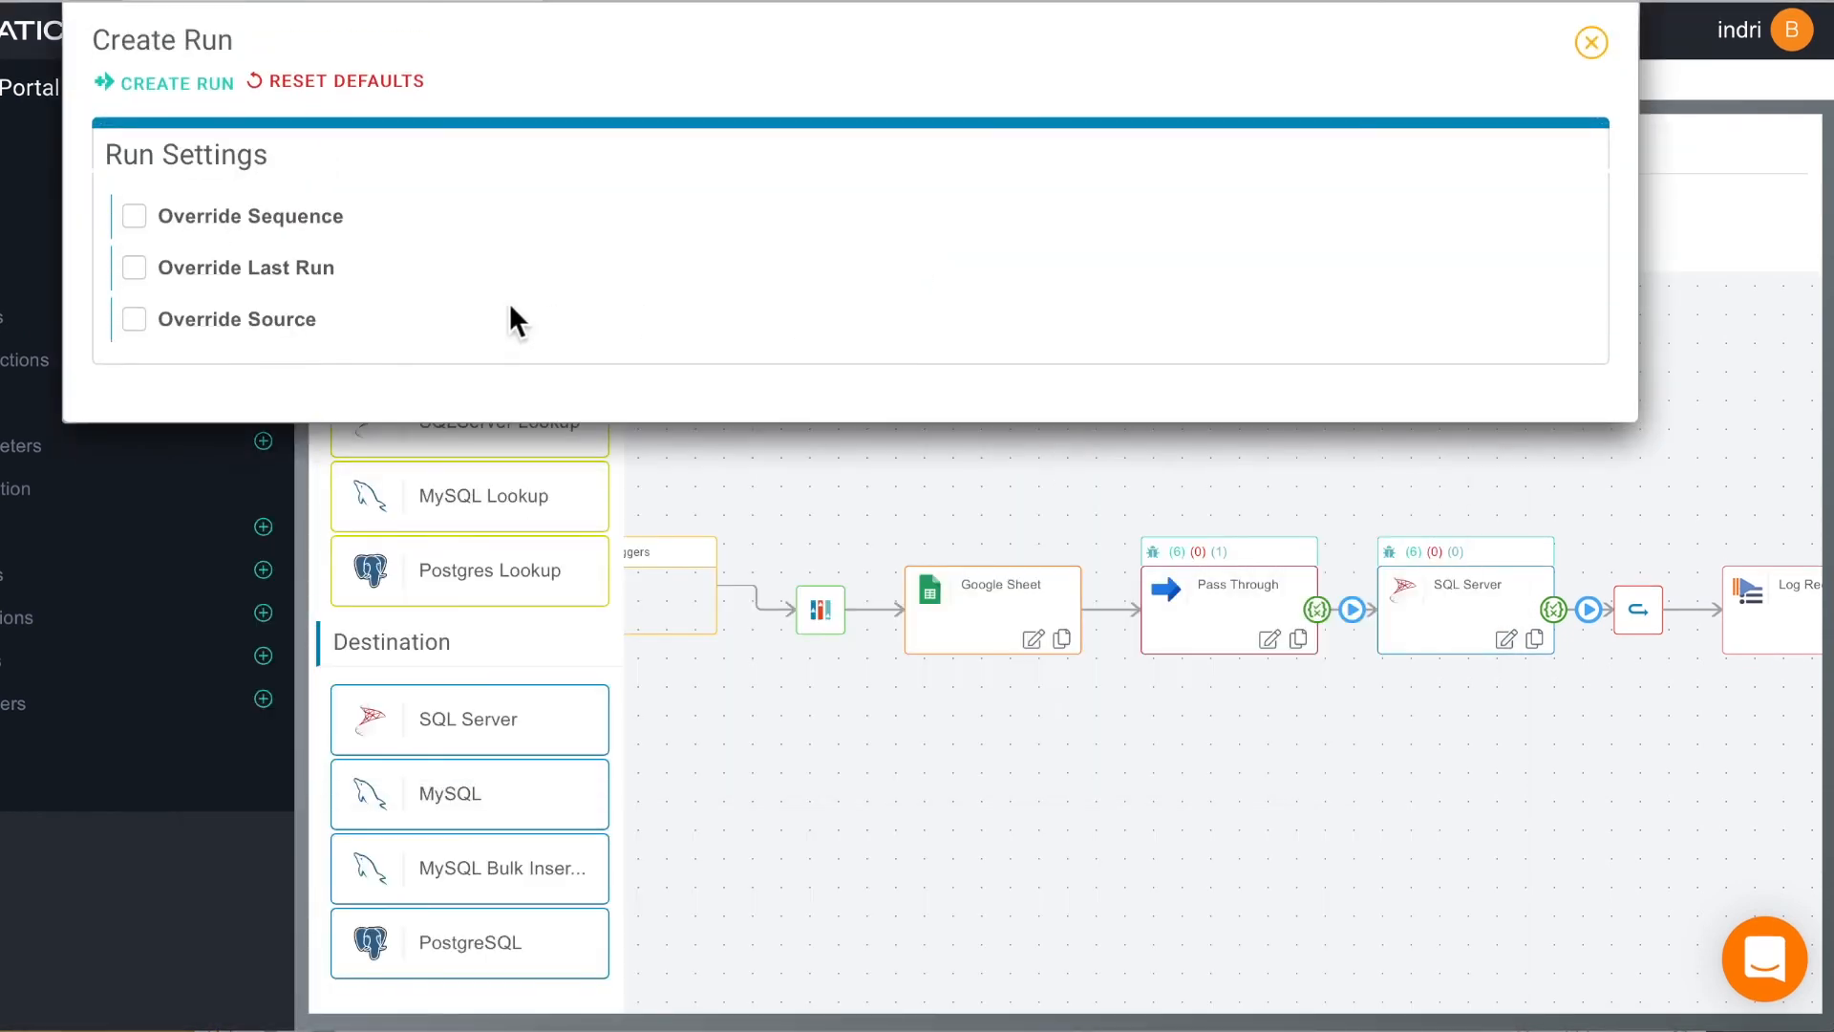
pyautogui.click(174, 82)
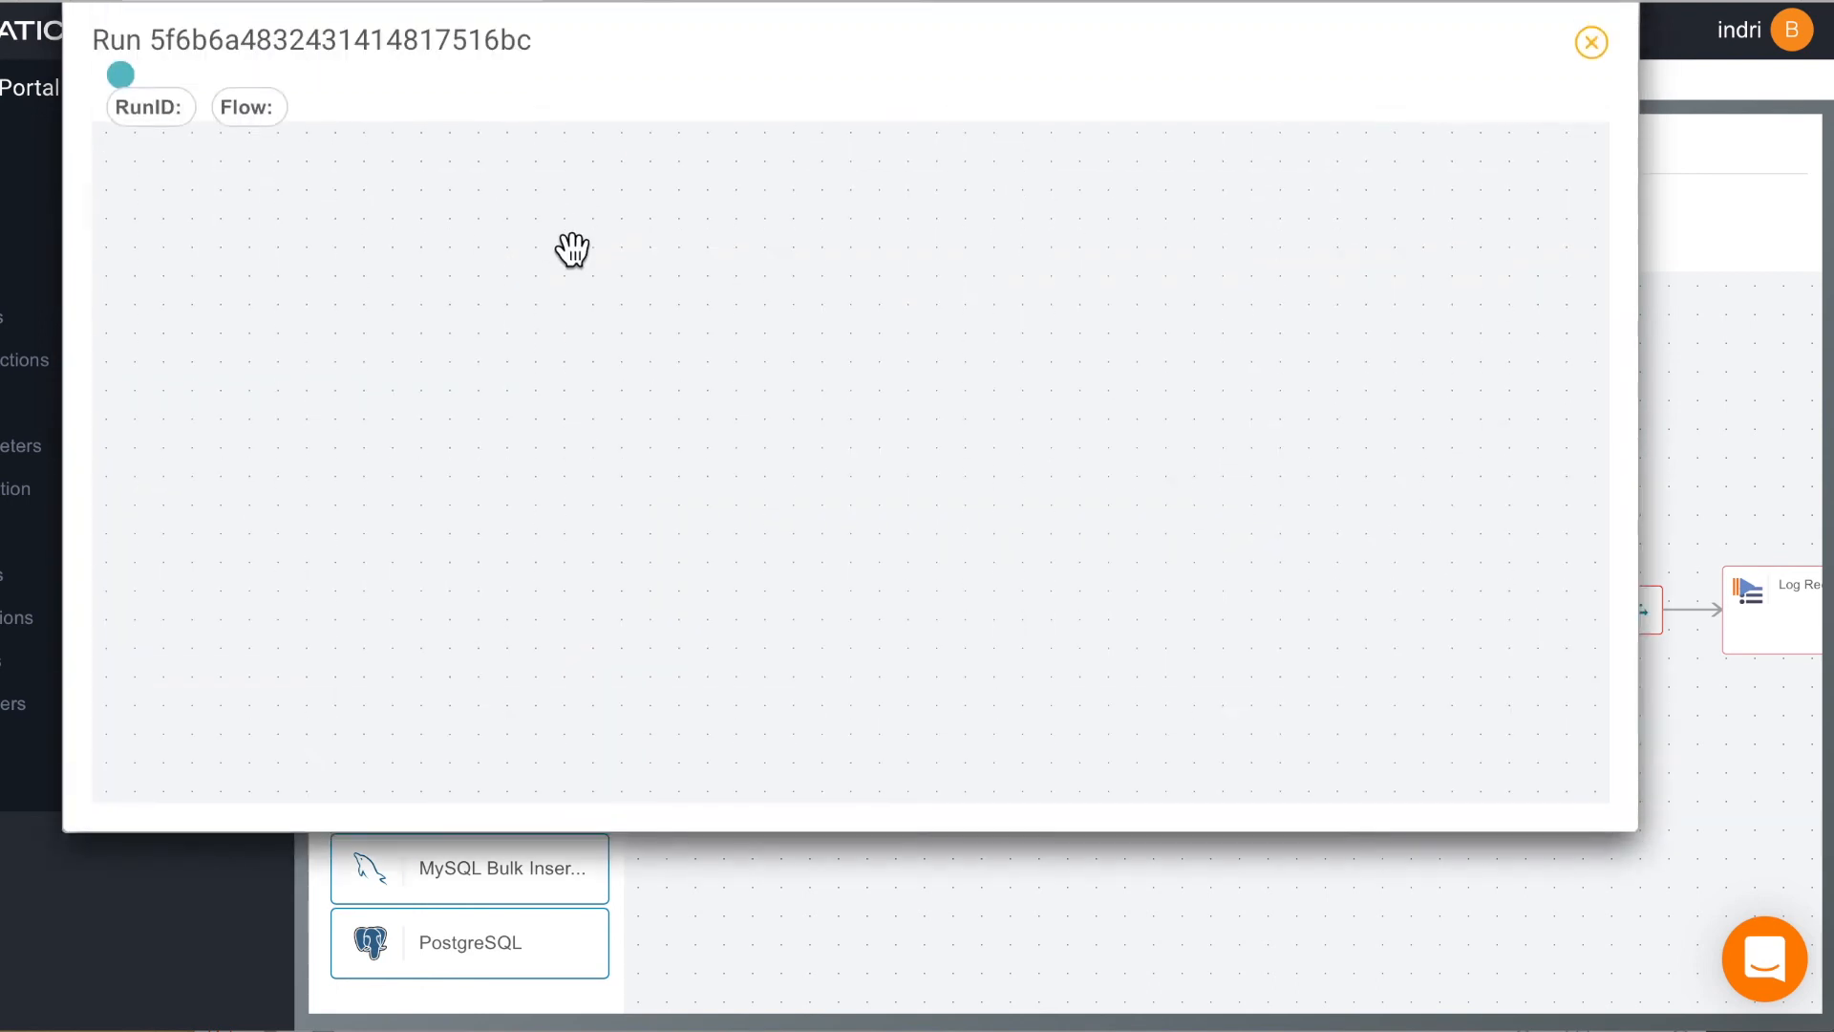